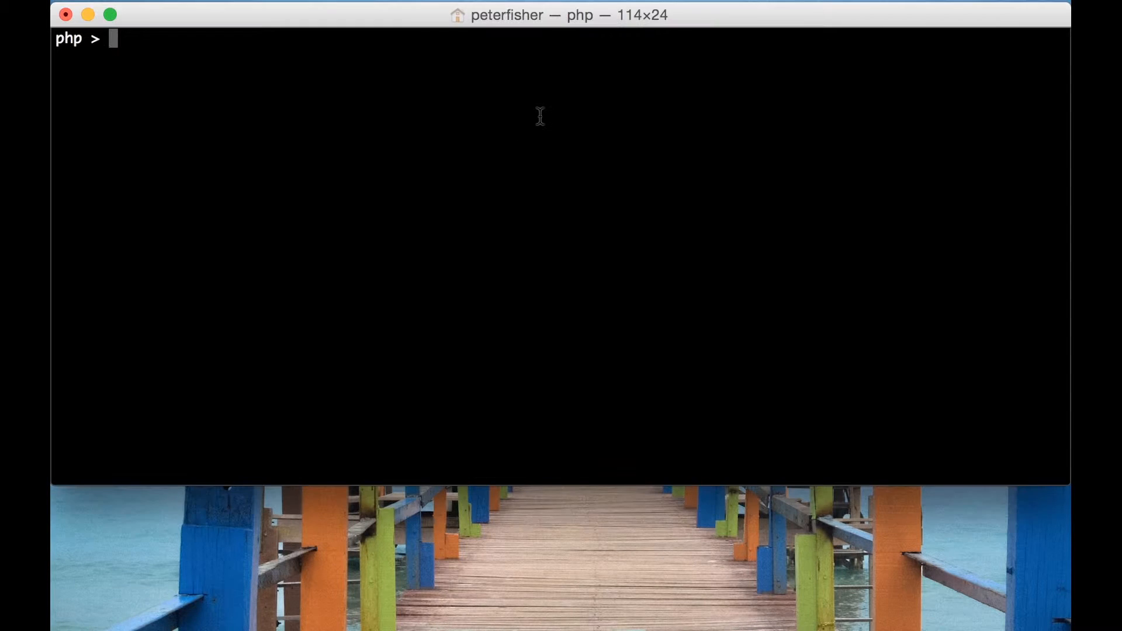
# Assign $a = ['apples', 'pears', 'grapes', 'oranges'], fixing an 'oranges' typo along the way
pyautogui.write("$a = ['apple")
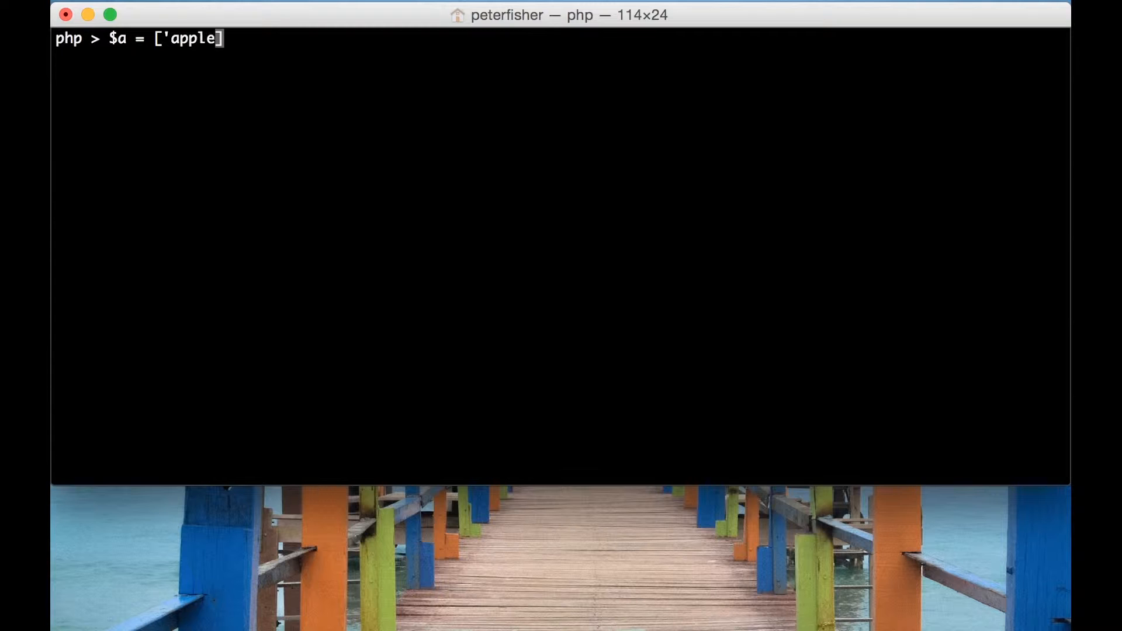
pyautogui.write("s',")
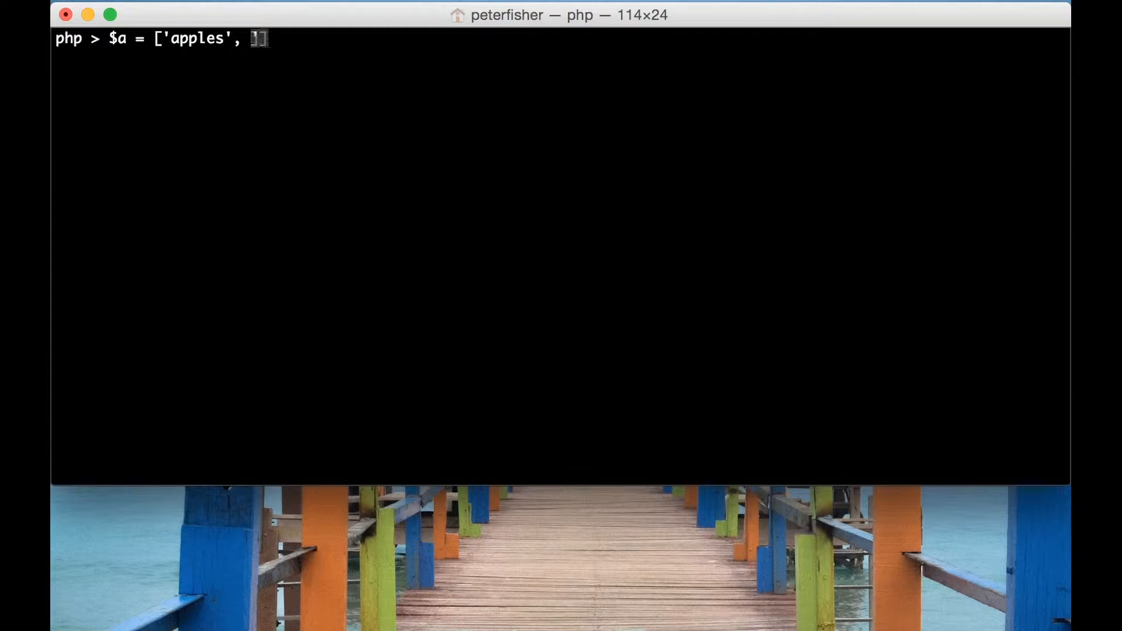
pyautogui.write("'pear")
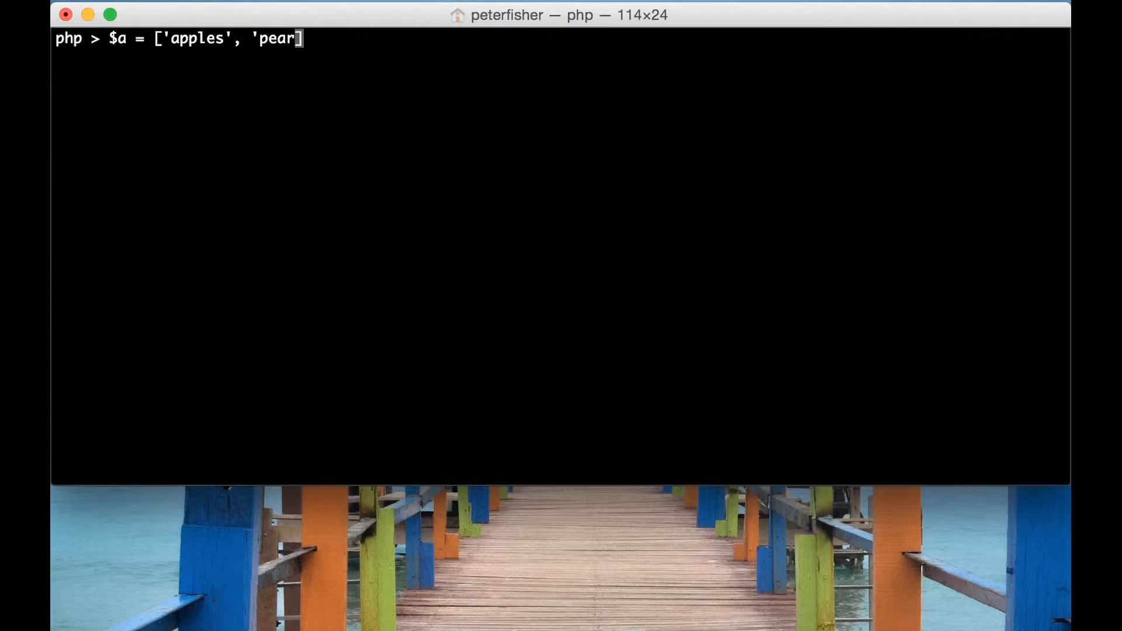
pyautogui.write("s',")
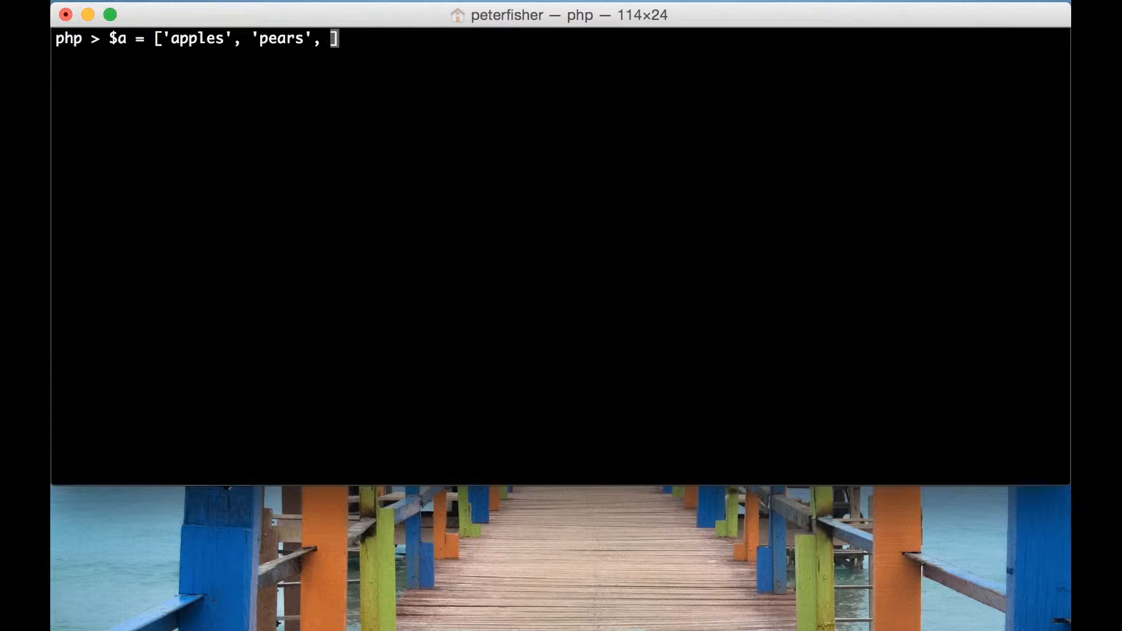
pyautogui.write("'grapes")
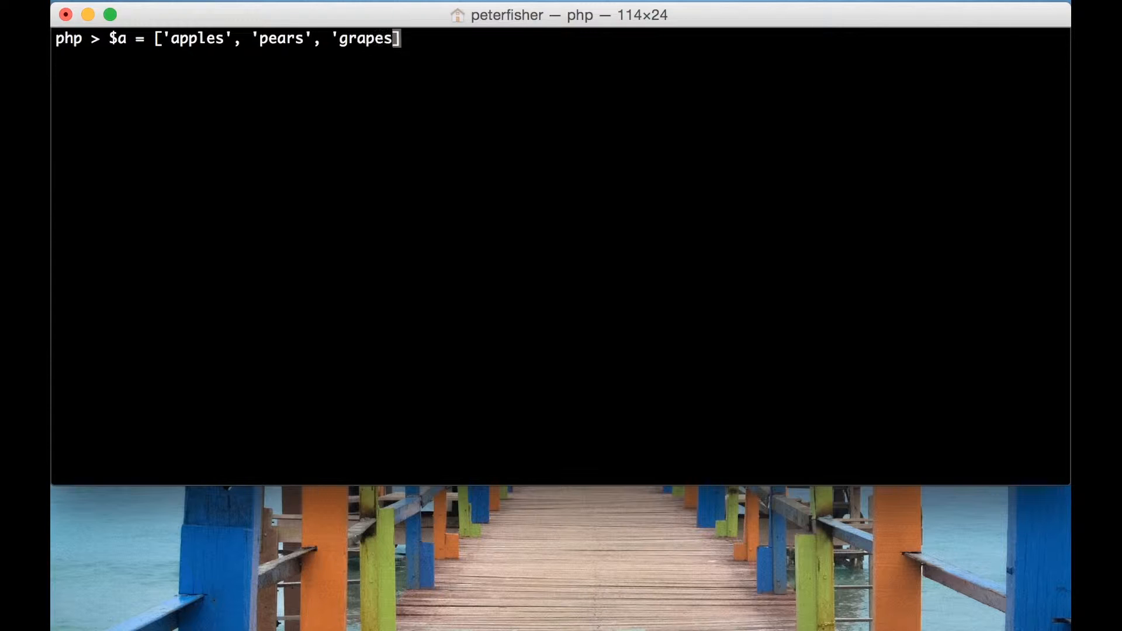
pyautogui.write(', oragn')
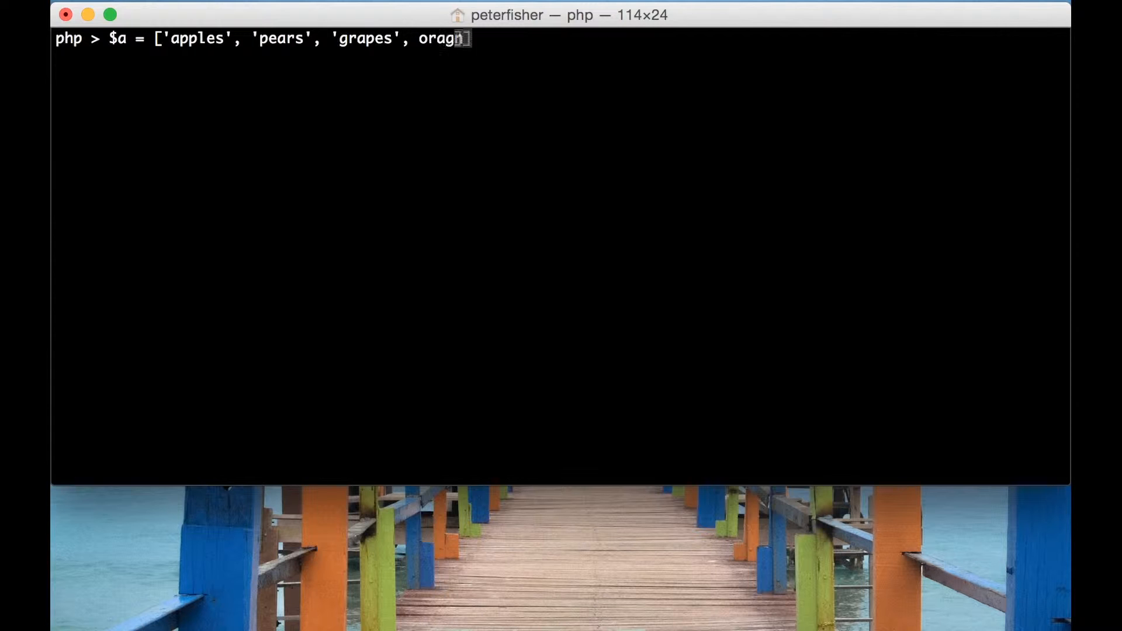
pyautogui.press('Backspace')
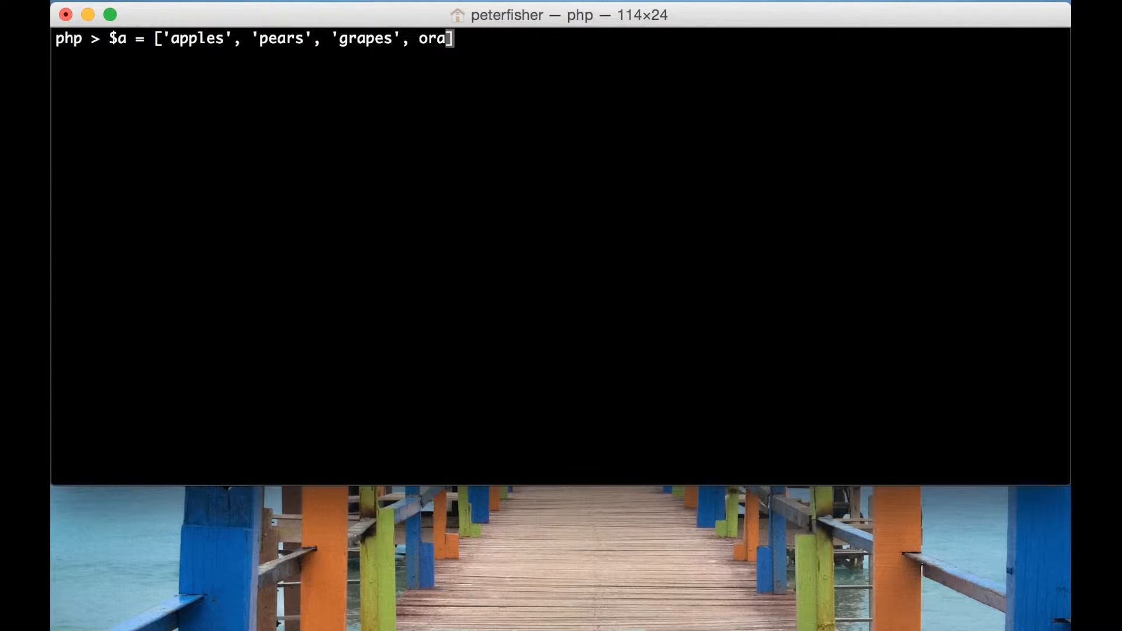
pyautogui.write("nges'")
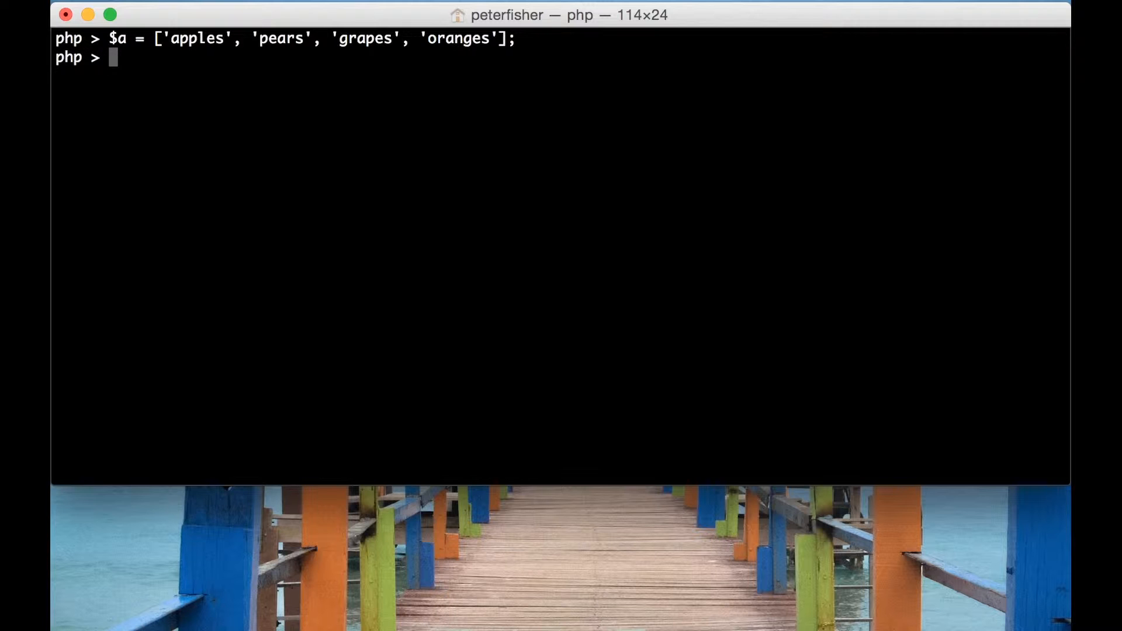
# Run print_r($a) to list the four fruits at keys 0 to 3
pyautogui.write('print_r')
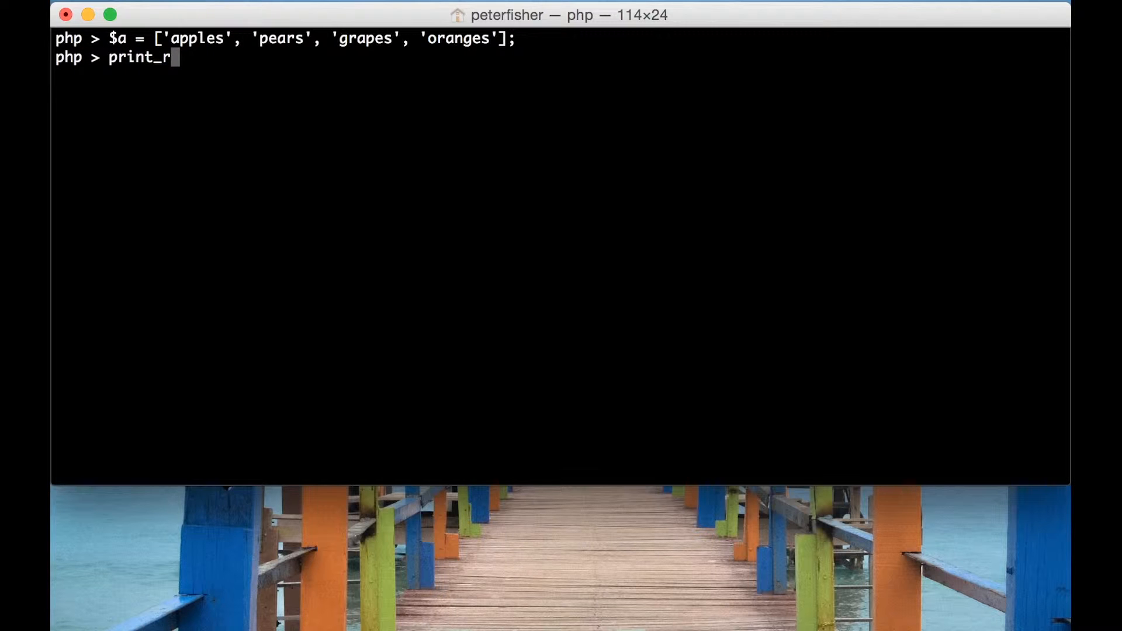
pyautogui.write('($a);')
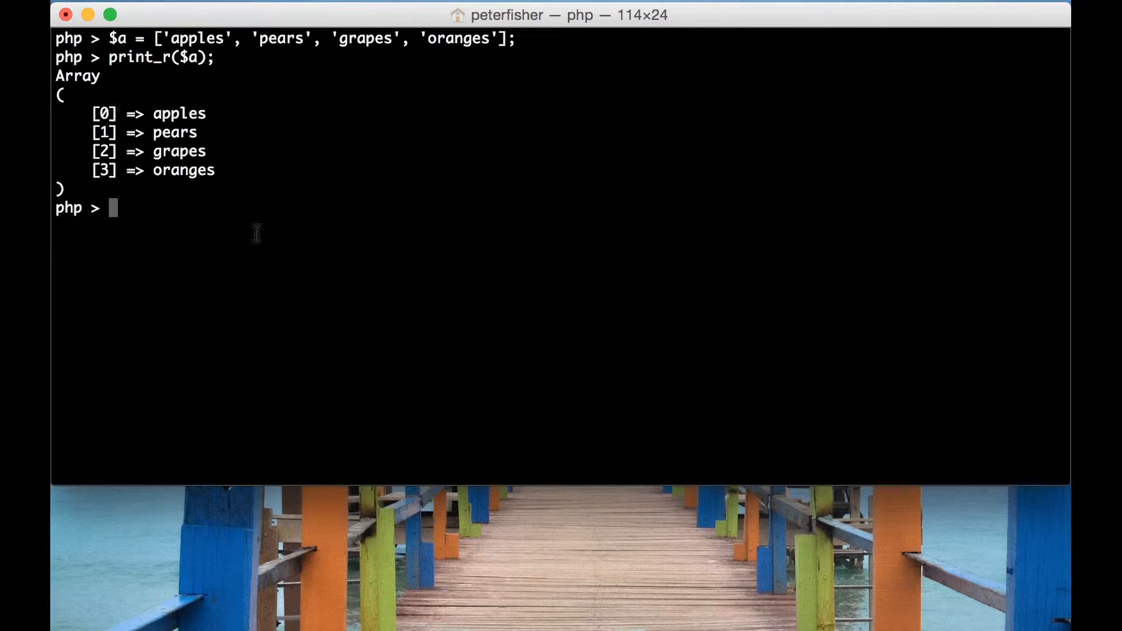
pyautogui.moveTo(175, 109)
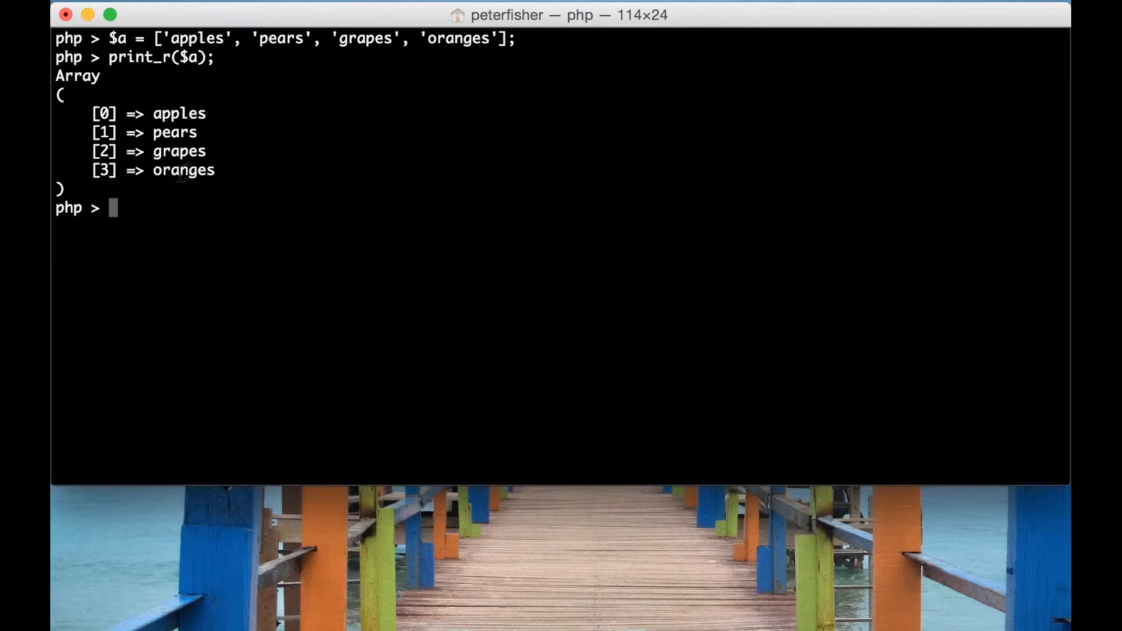
pyautogui.moveTo(147, 171)
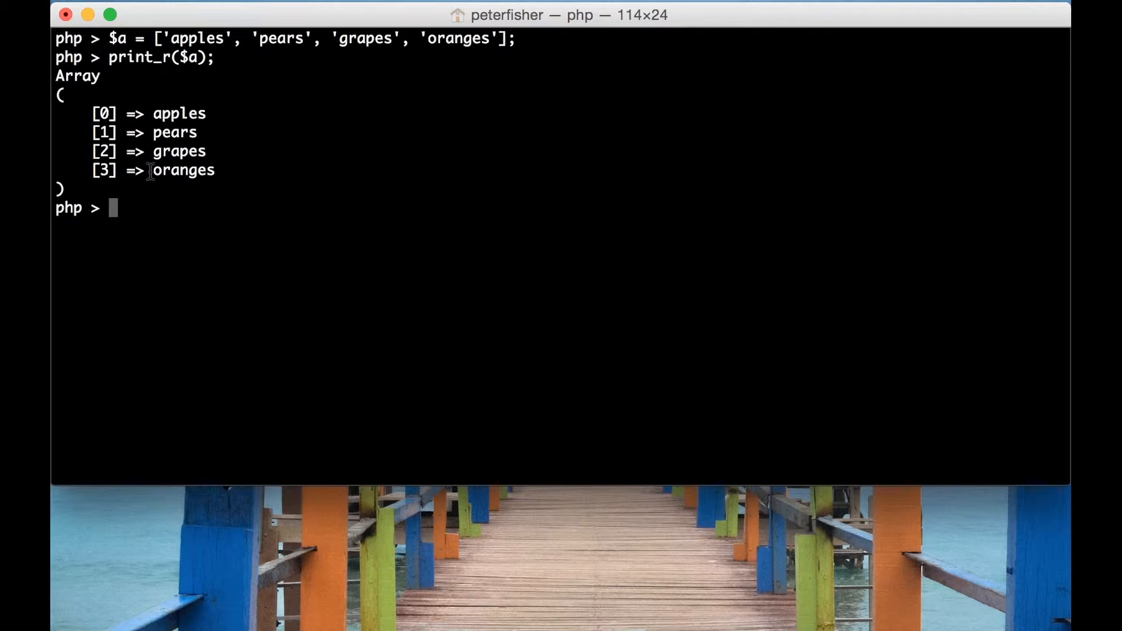
pyautogui.moveTo(185, 175)
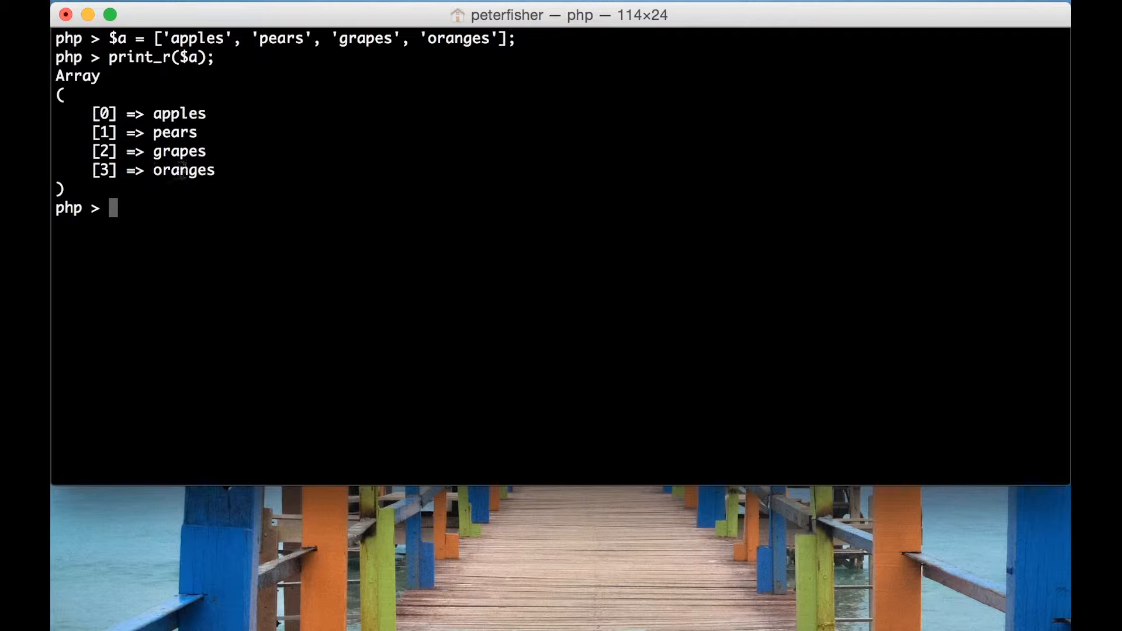
# Run unset($a[2]) to drop grapes, then print_r($a) showing keys 0, 1 and 3
pyautogui.write('unset(')
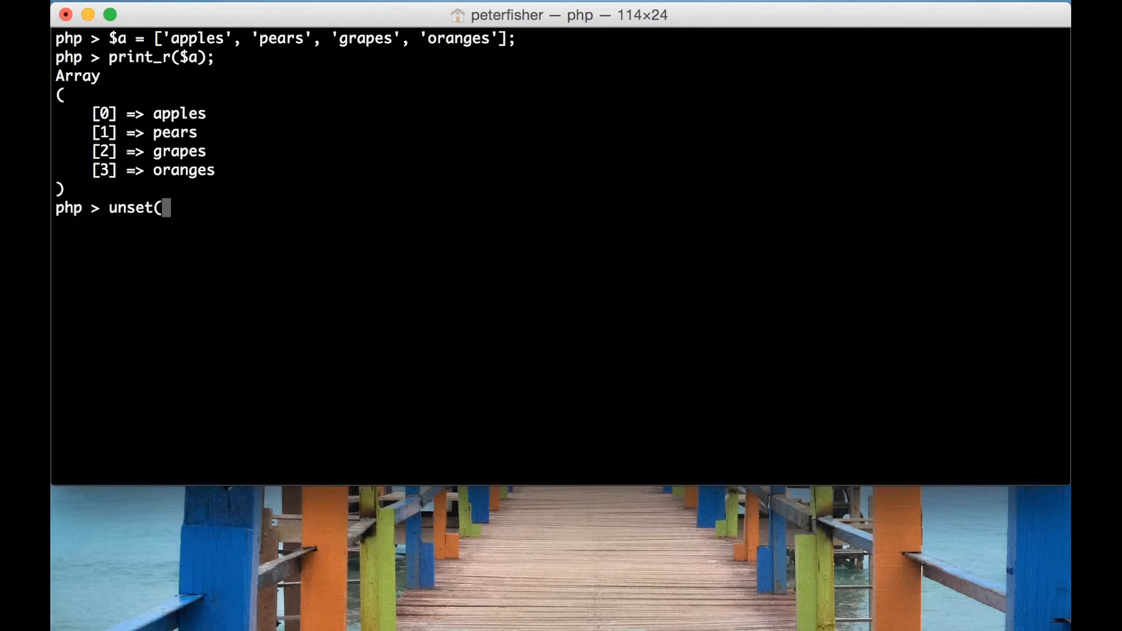
pyautogui.write('$a[]')
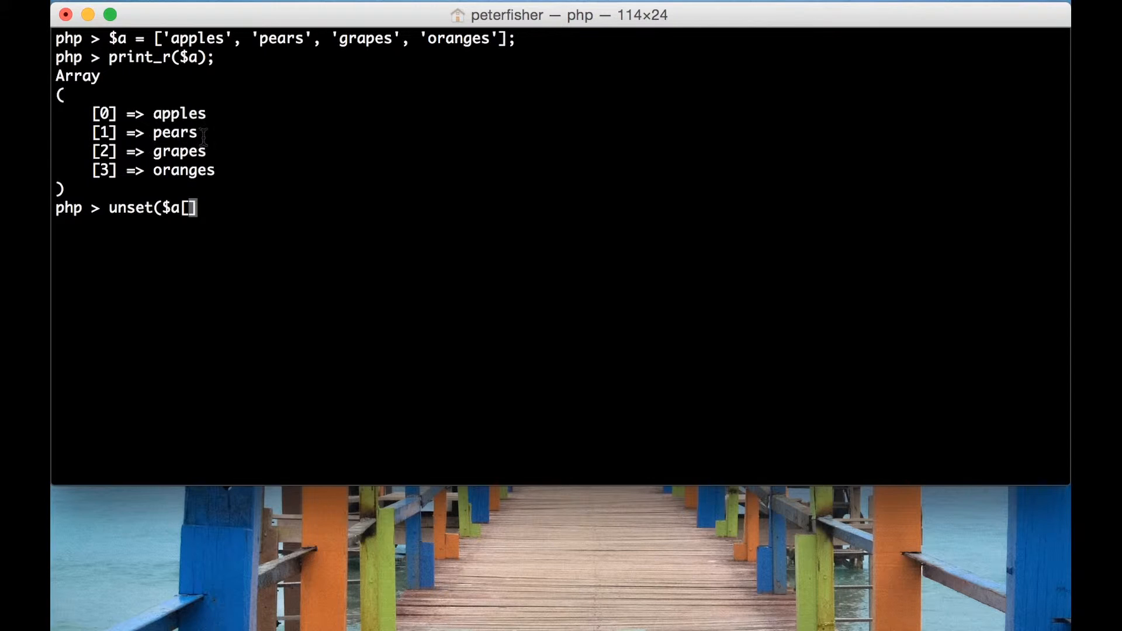
pyautogui.write('2]);')
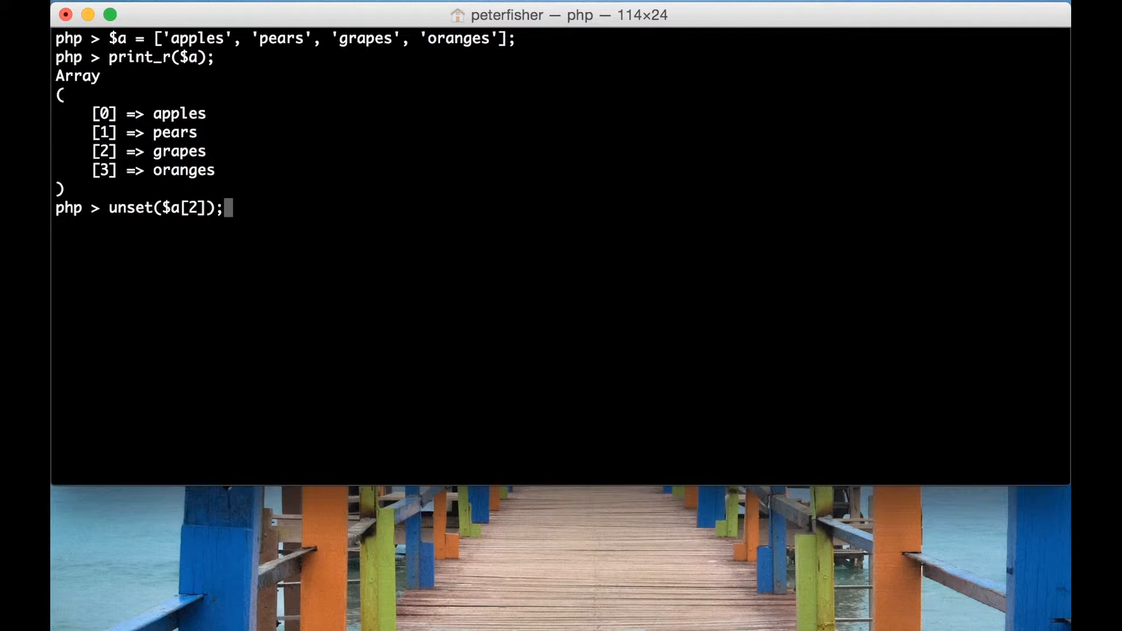
pyautogui.write('print_r($a);')
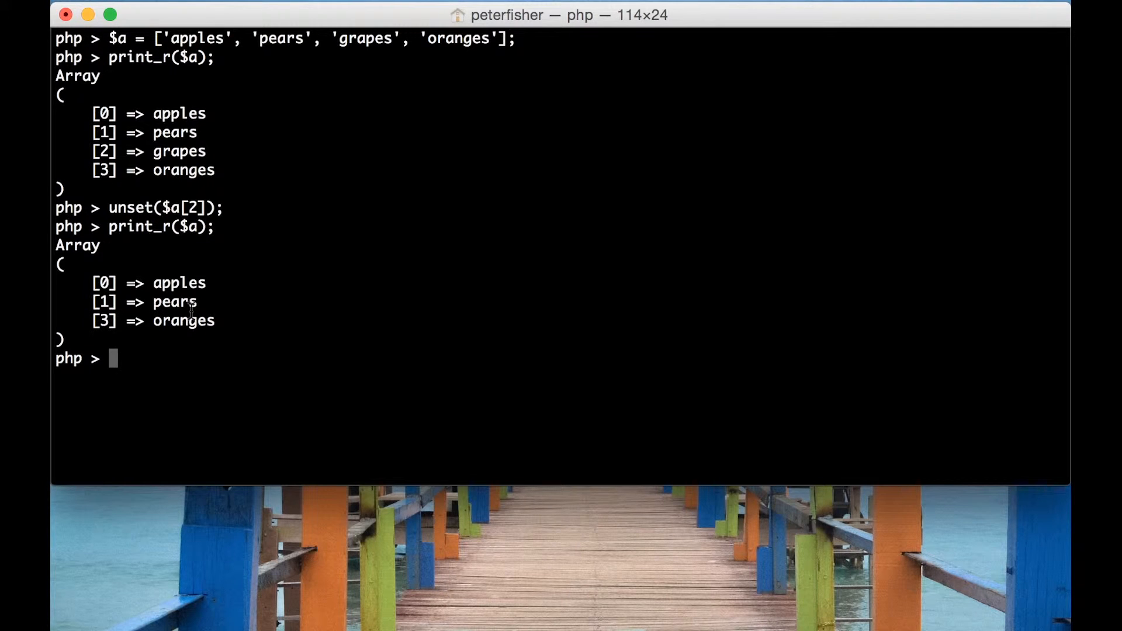
pyautogui.moveTo(100, 283)
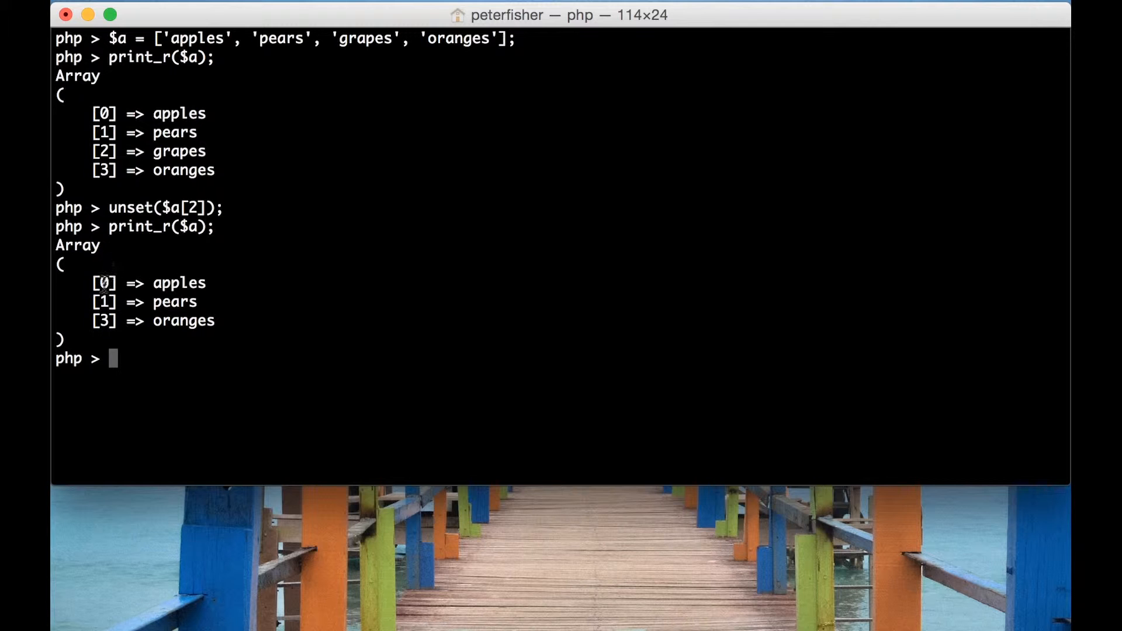
pyautogui.moveTo(117, 272)
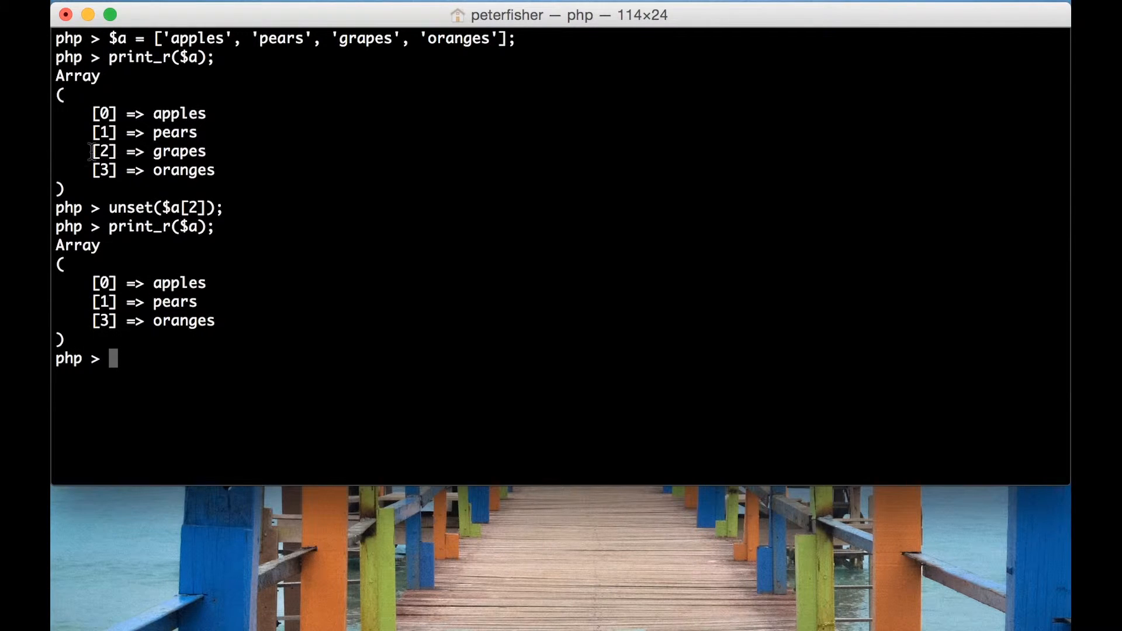
pyautogui.moveTo(161, 355)
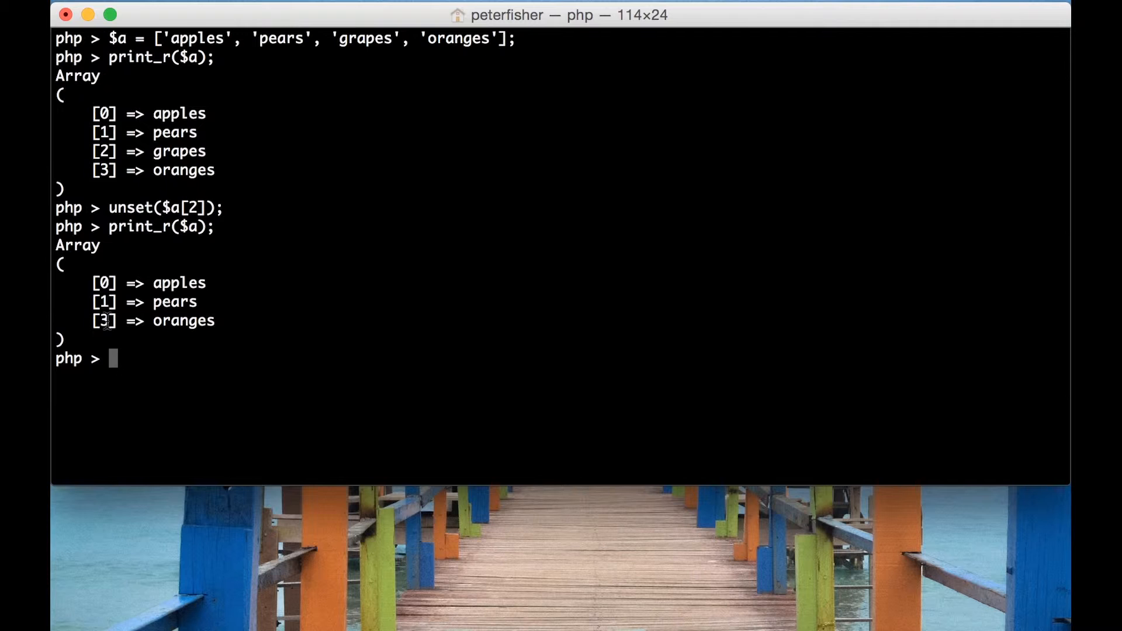
pyautogui.moveTo(300, 283)
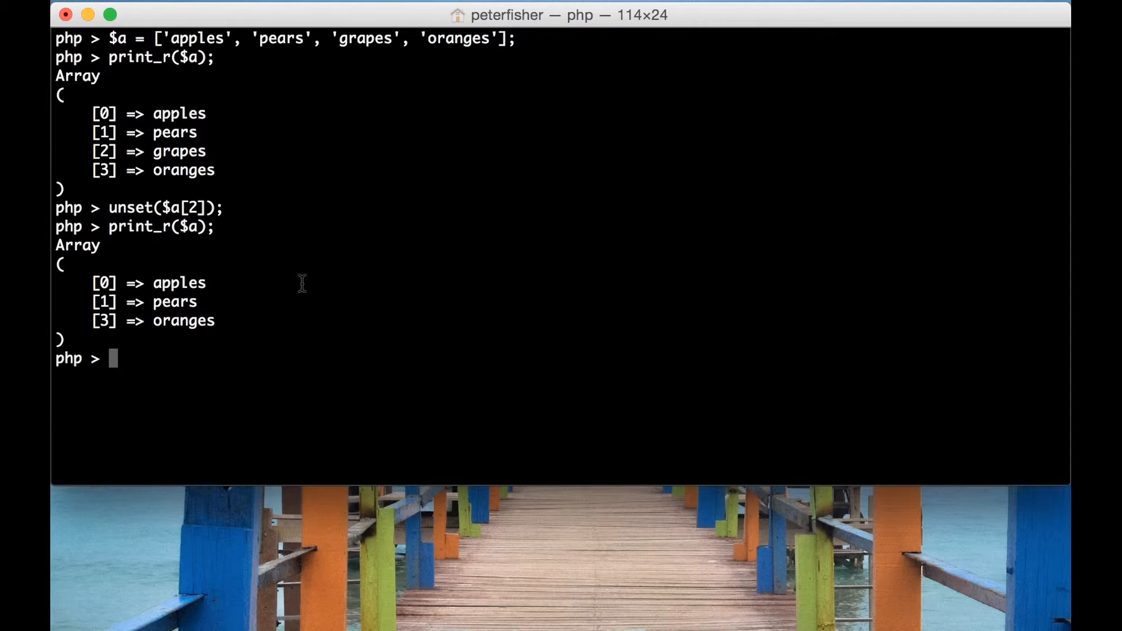
pyautogui.moveTo(393, 289)
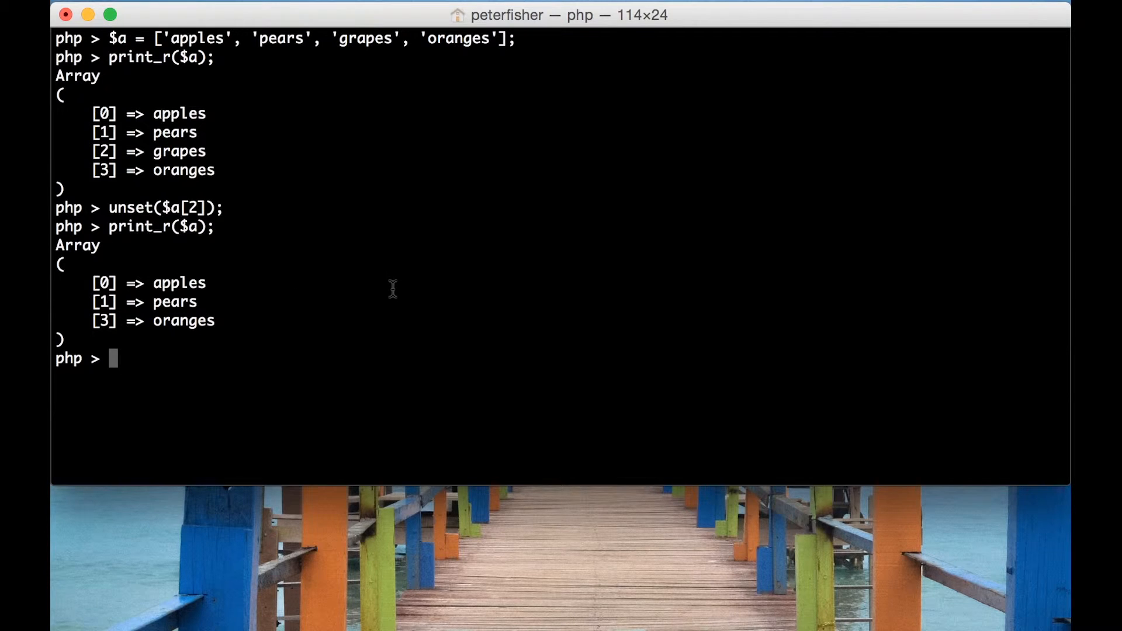
# Run print_r(array_values($a)) to show the fruits re-indexed 0 to 2
pyautogui.write('print_r(')
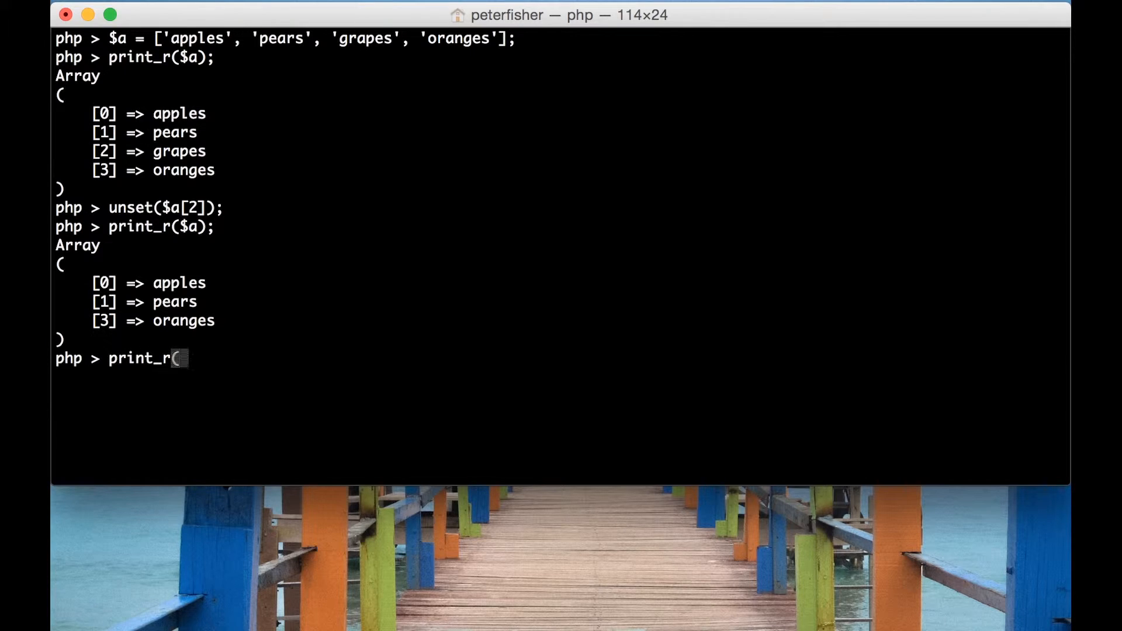
pyautogui.write('a);')
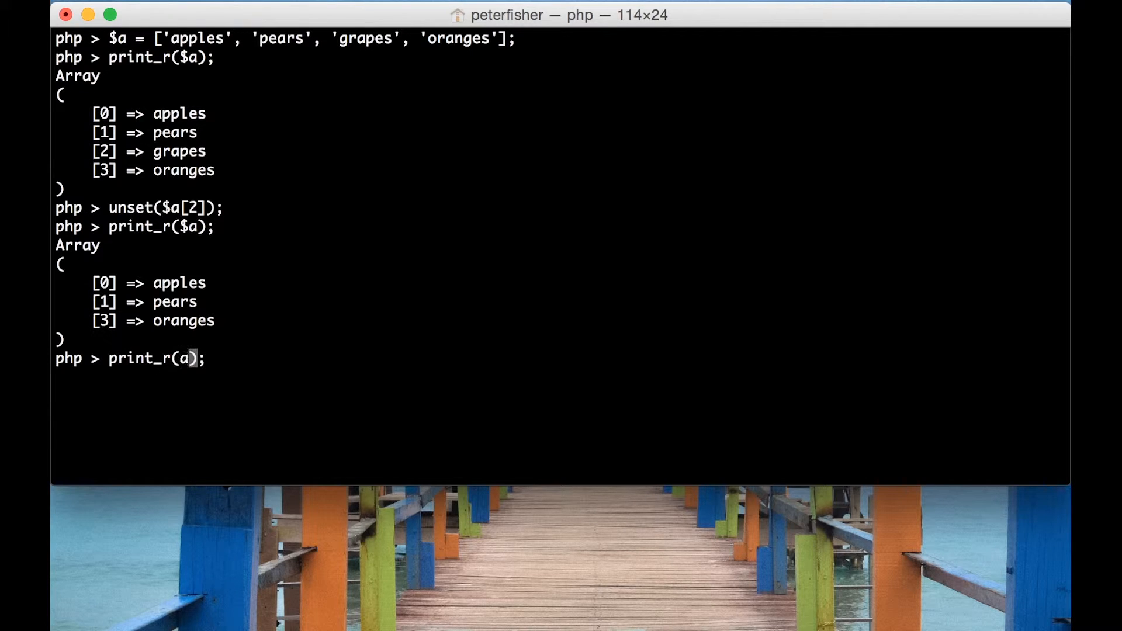
pyautogui.write('rray_val')
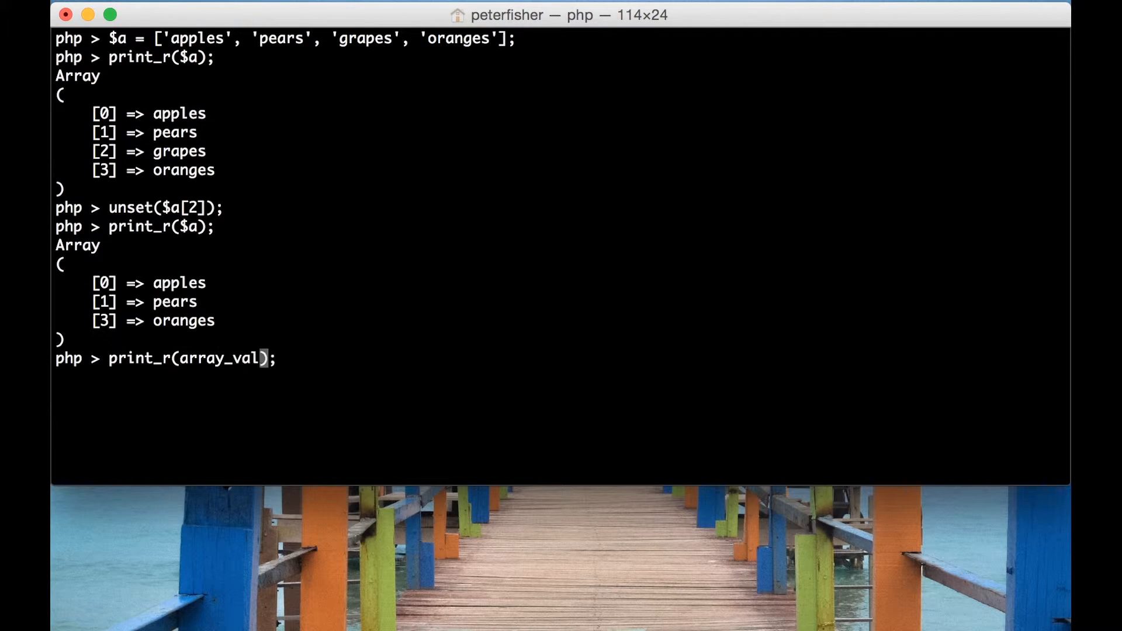
pyautogui.write('ues(')
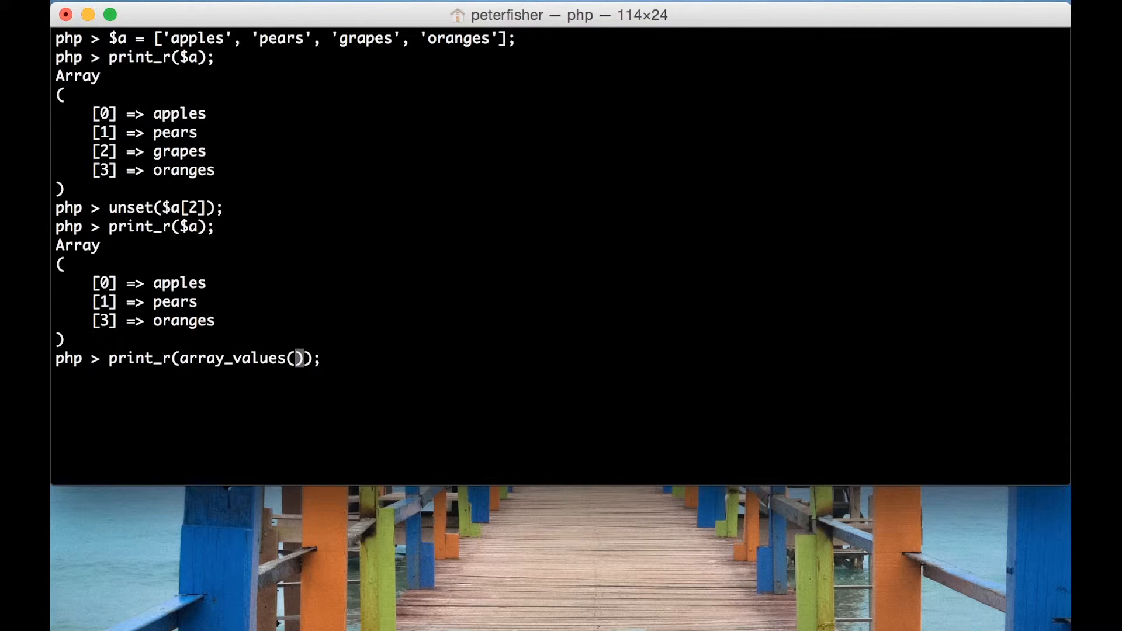
pyautogui.write('$a')
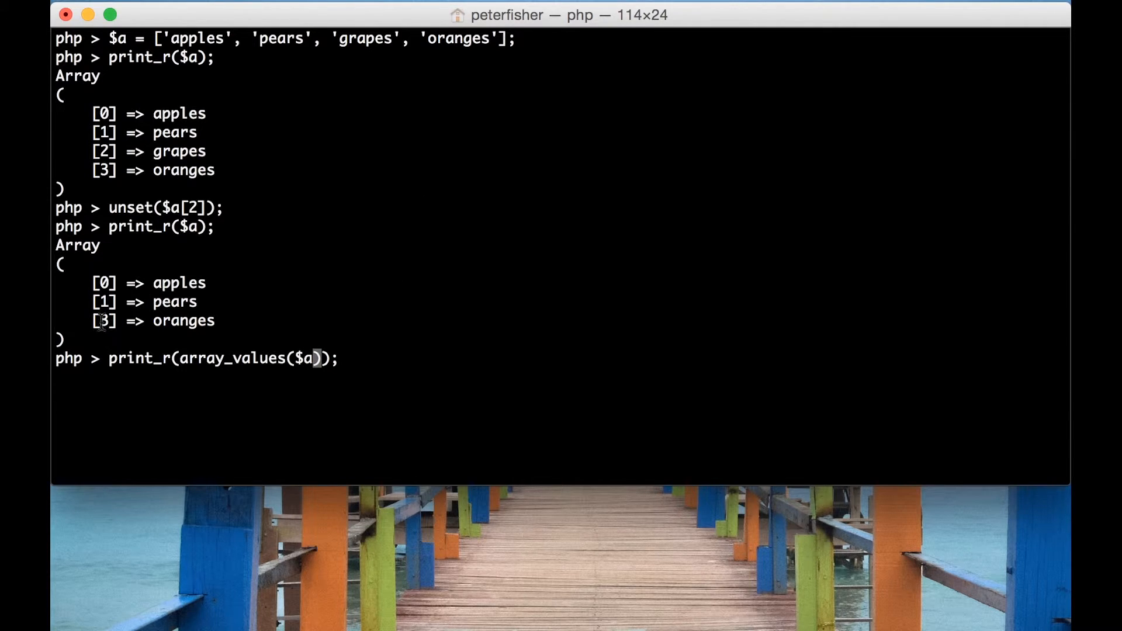
pyautogui.moveTo(271, 356)
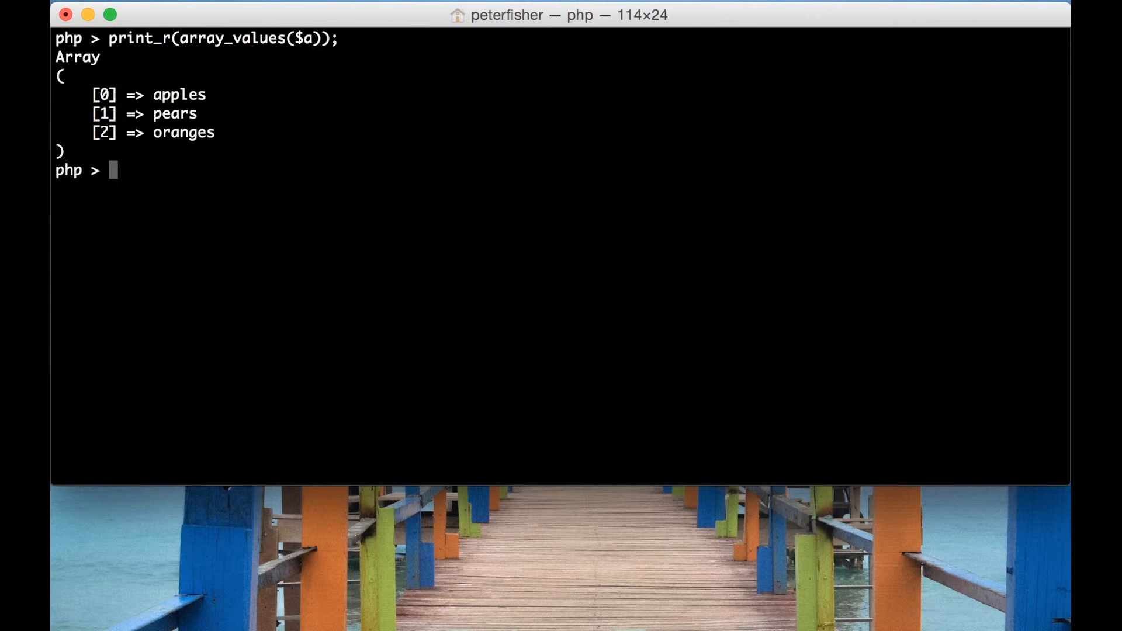
pyautogui.moveTo(82, 115)
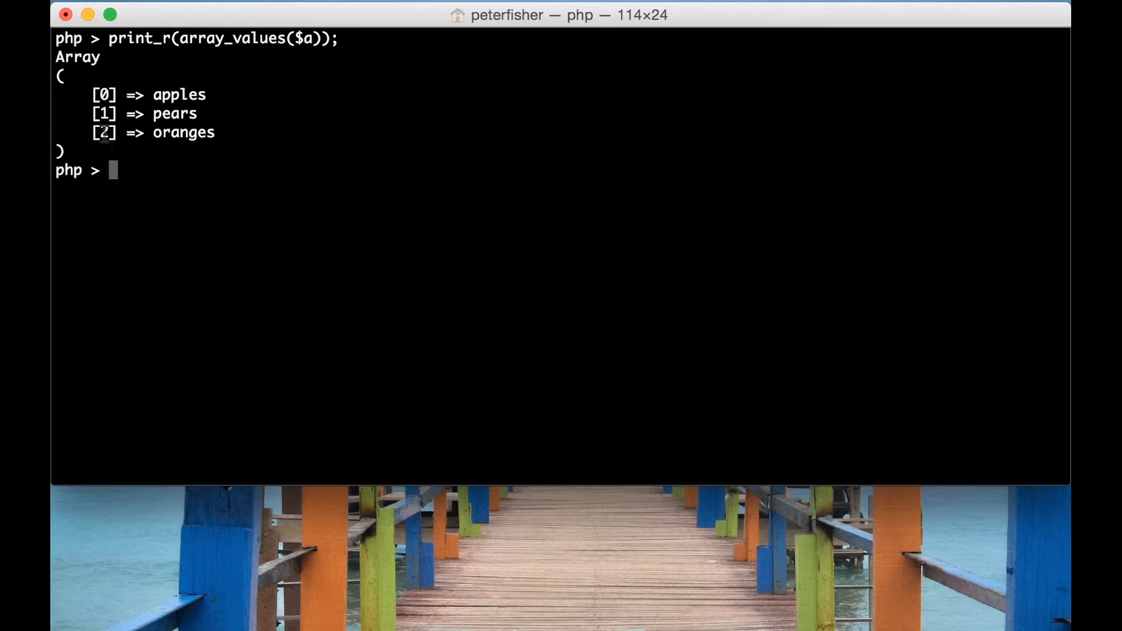
pyautogui.moveTo(68, 140)
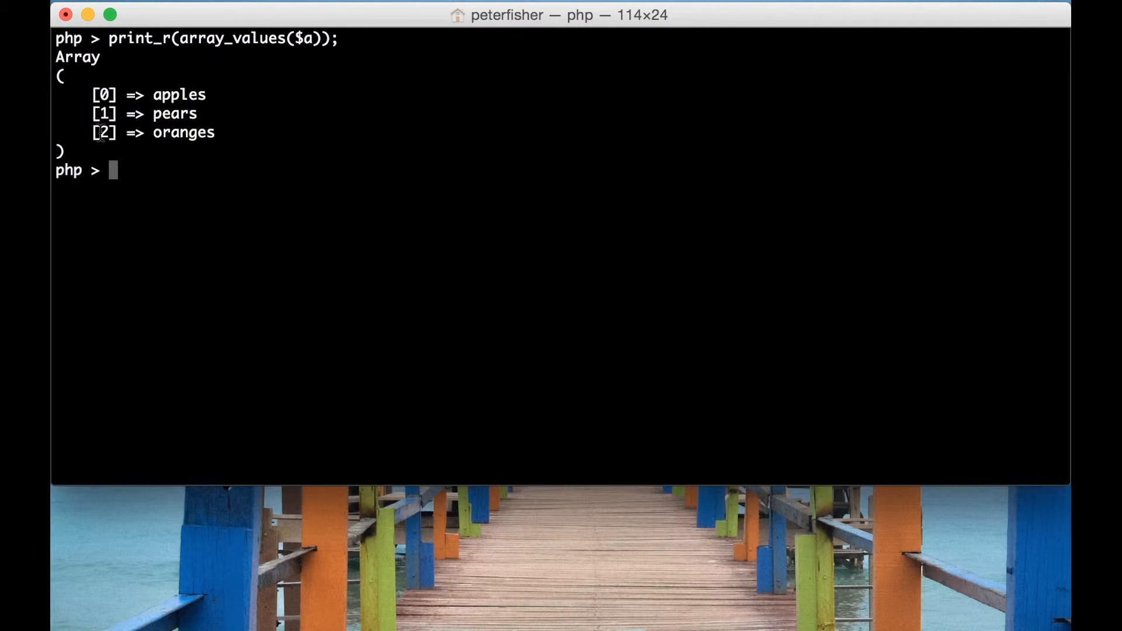
pyautogui.moveTo(175, 218)
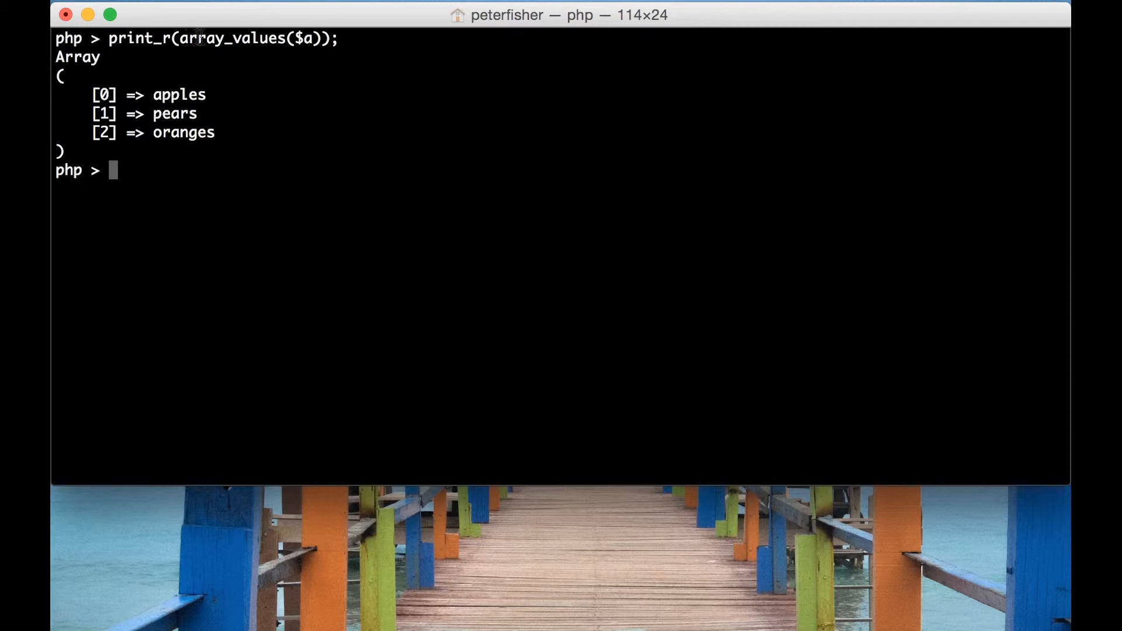
pyautogui.moveTo(322, 53)
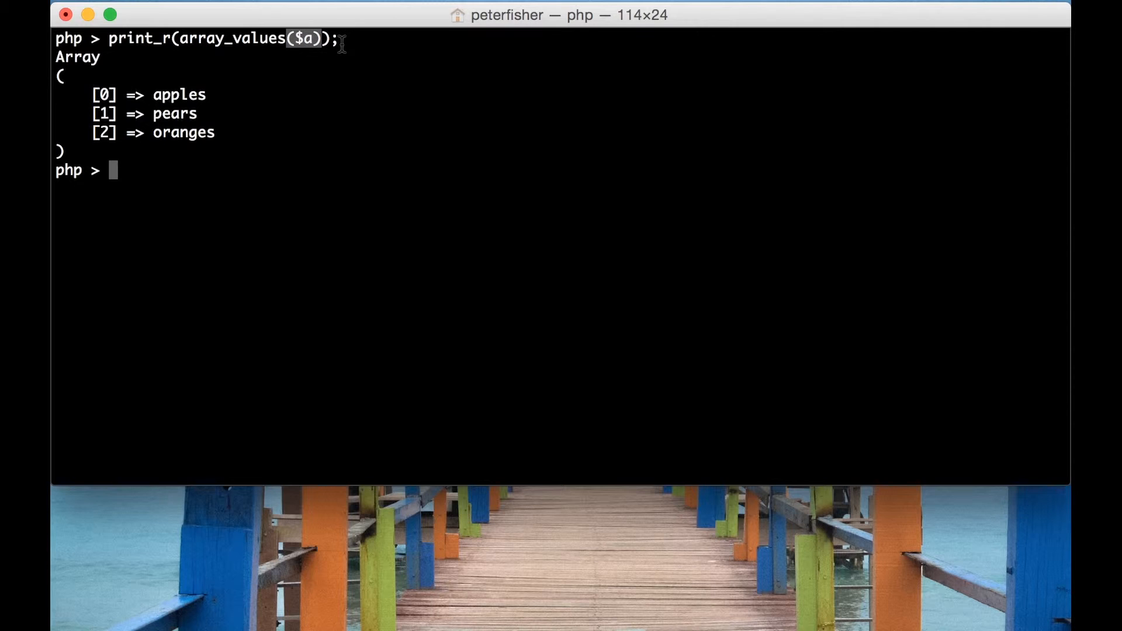
pyautogui.moveTo(471, 271)
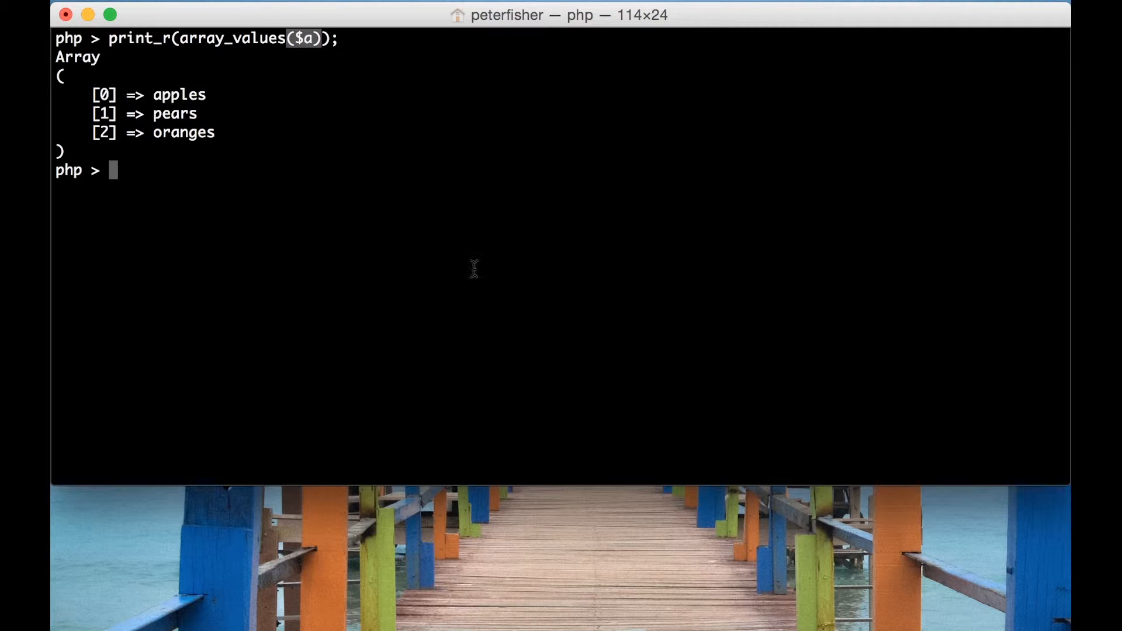
# Run print_r($a) again to show oranges still at key 3 in the original array
pyautogui.write('print_r')
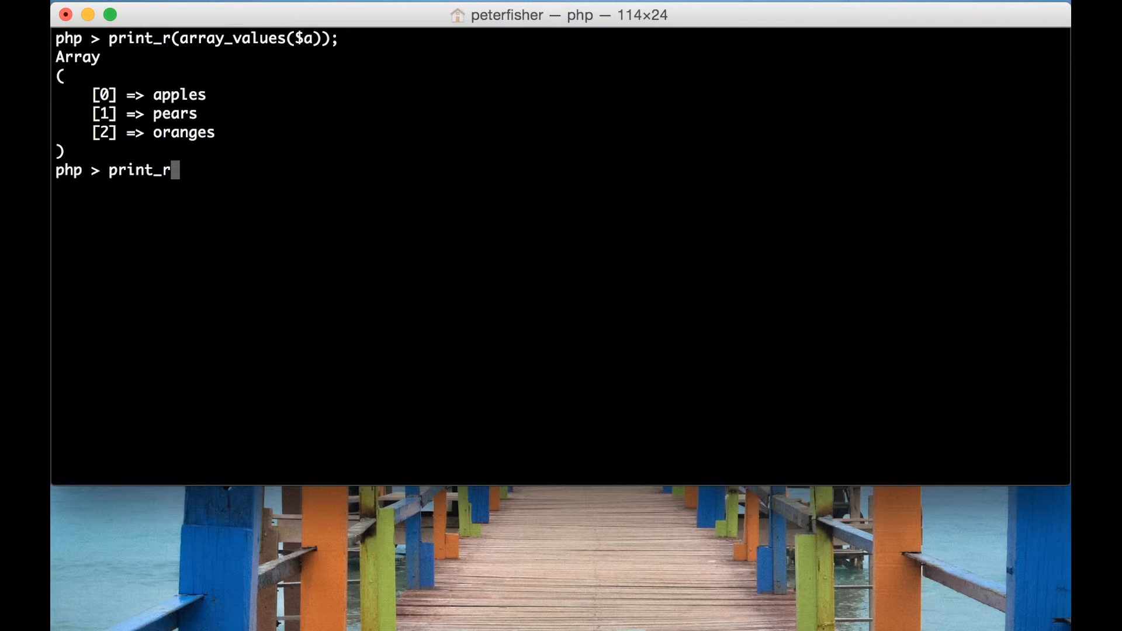
pyautogui.write('($a);')
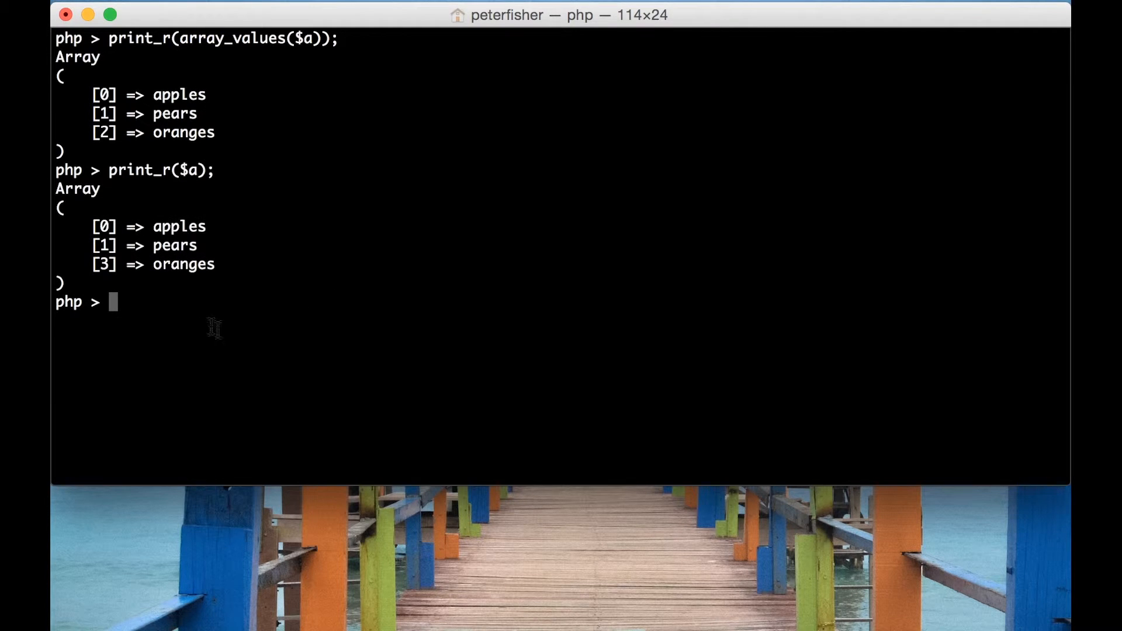
pyautogui.moveTo(129, 262)
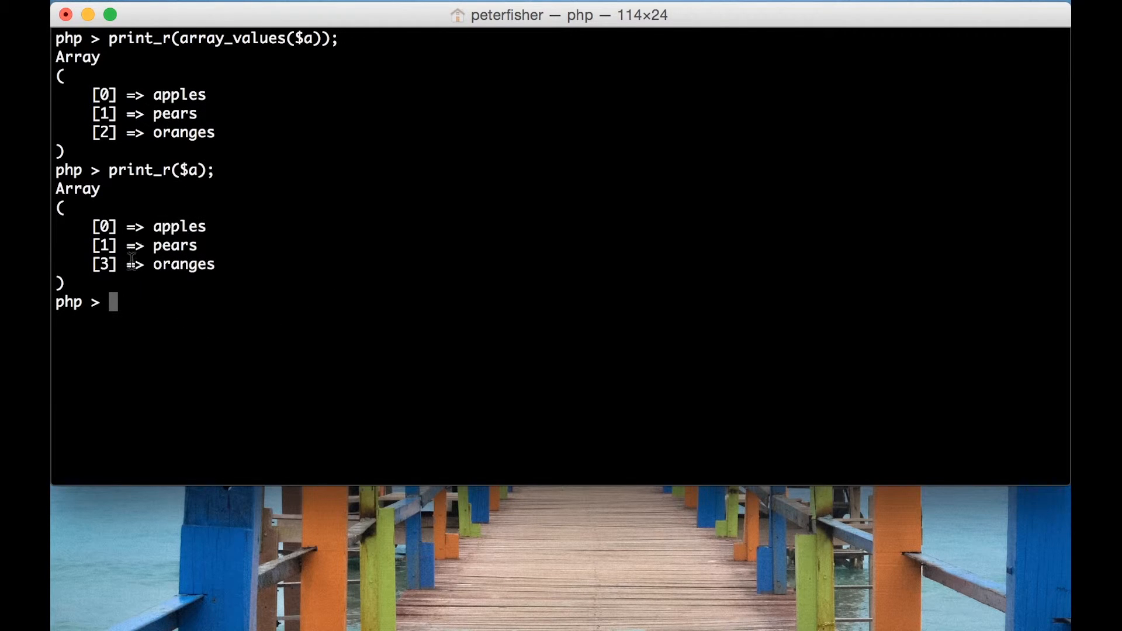
pyautogui.moveTo(108, 279)
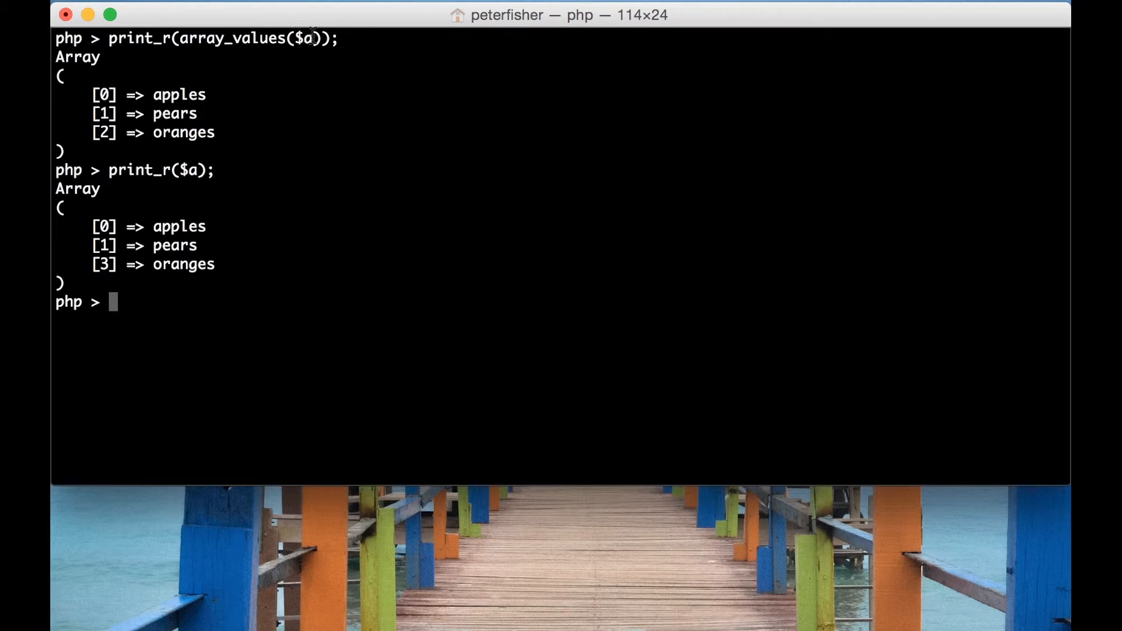
# Assign $a = array_values($a) and print it, listing apples, pears, oranges at keys 0–2
pyautogui.write('$')
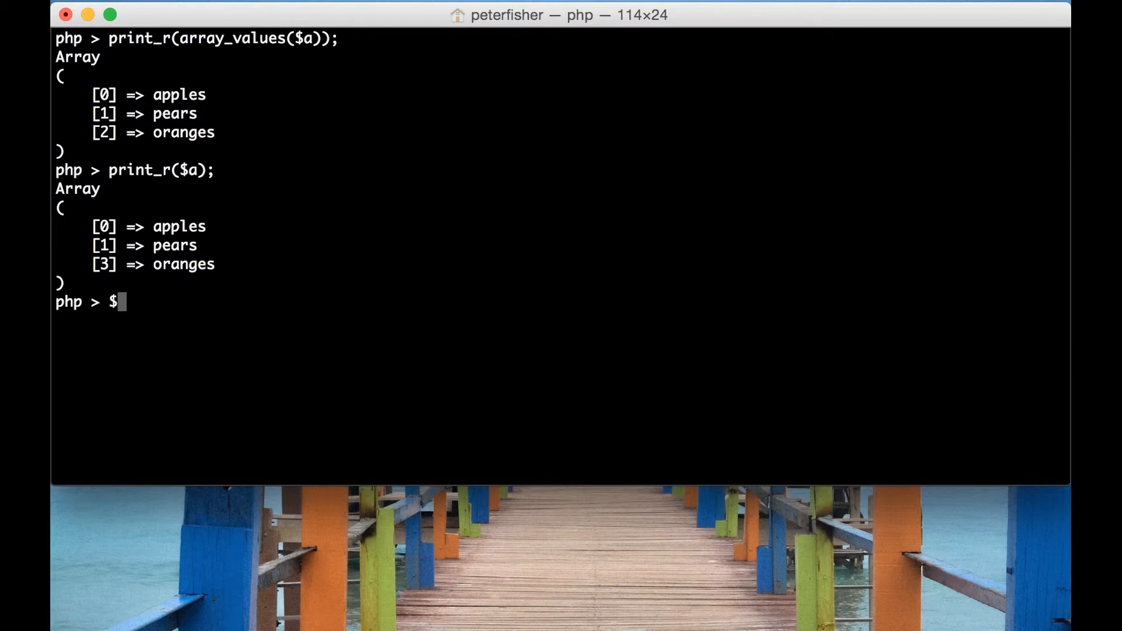
pyautogui.write('a =')
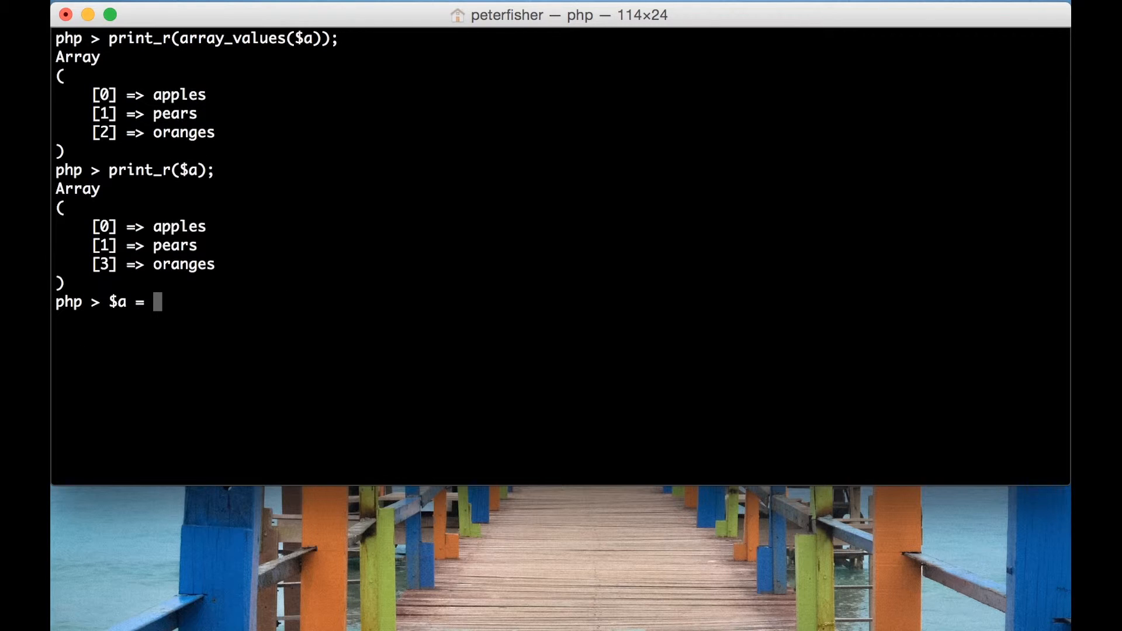
pyautogui.write('arr')
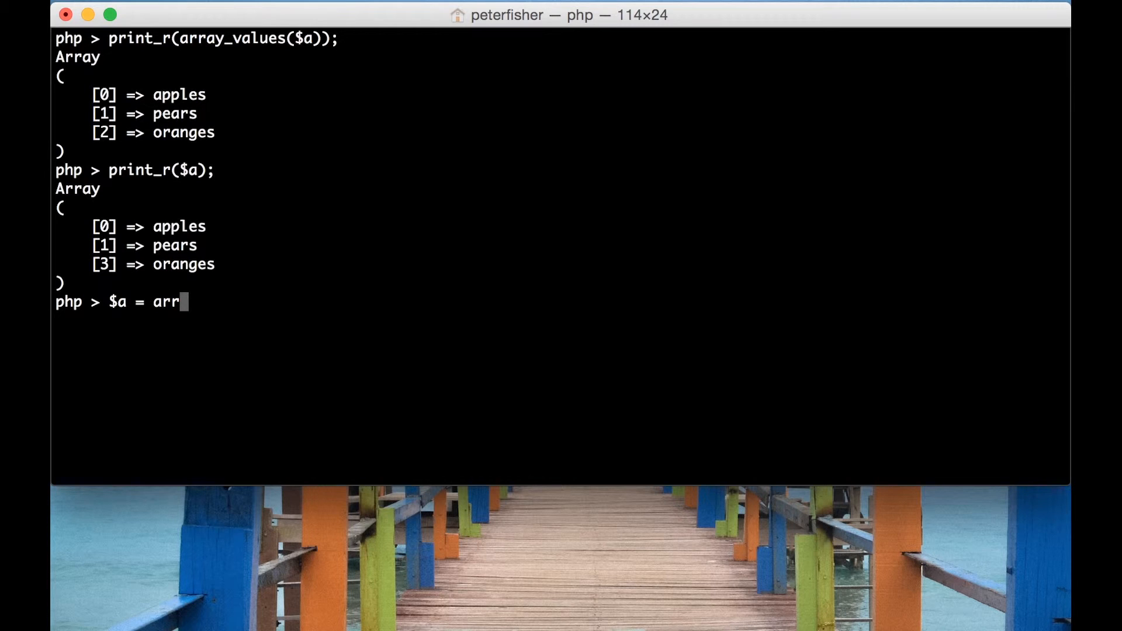
pyautogui.write('ay_')
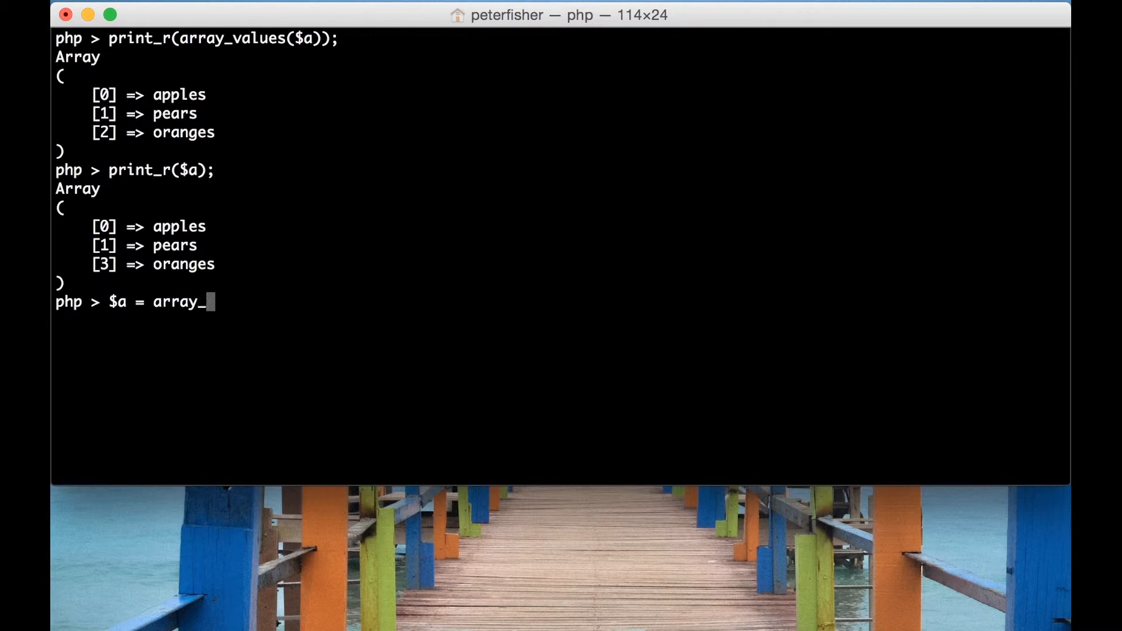
pyautogui.write('values($a);')
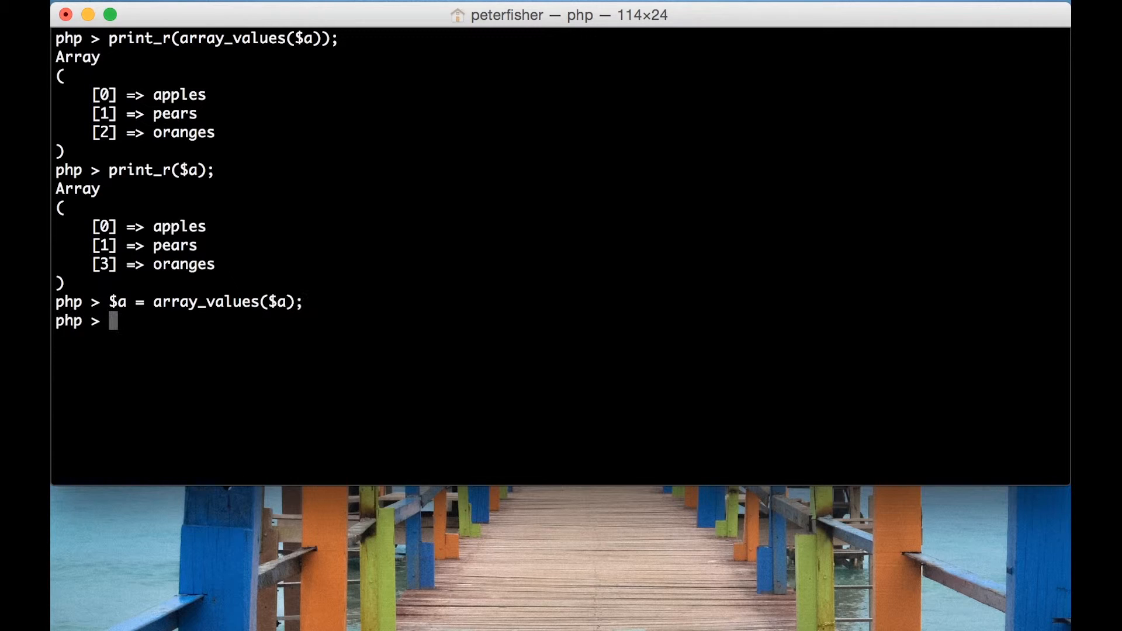
pyautogui.write('print')
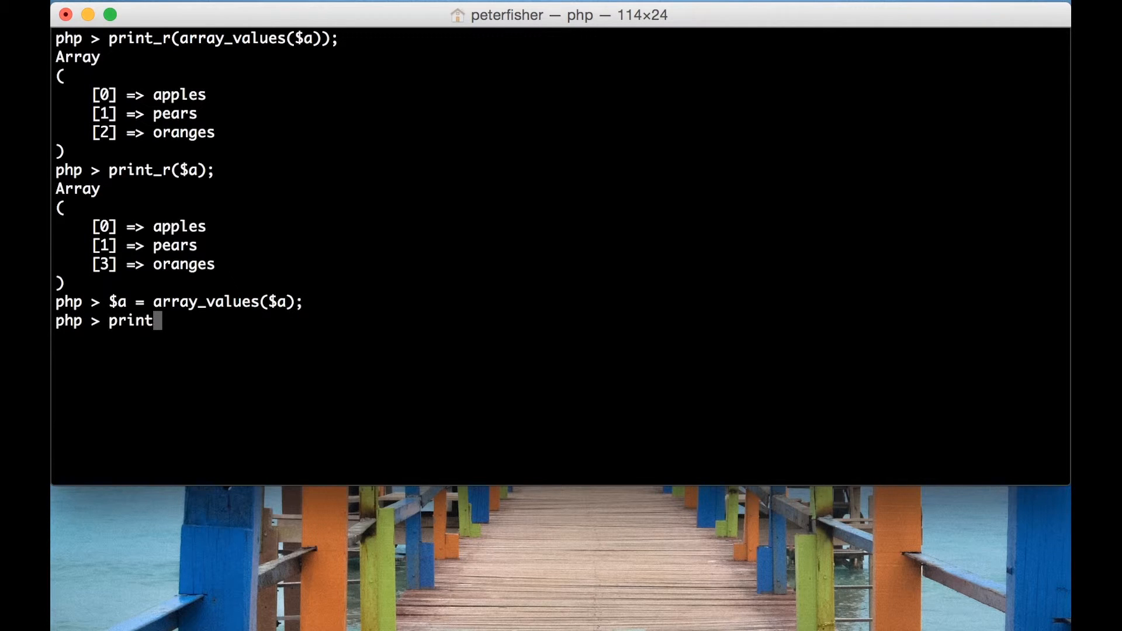
pyautogui.write('_r($a);')
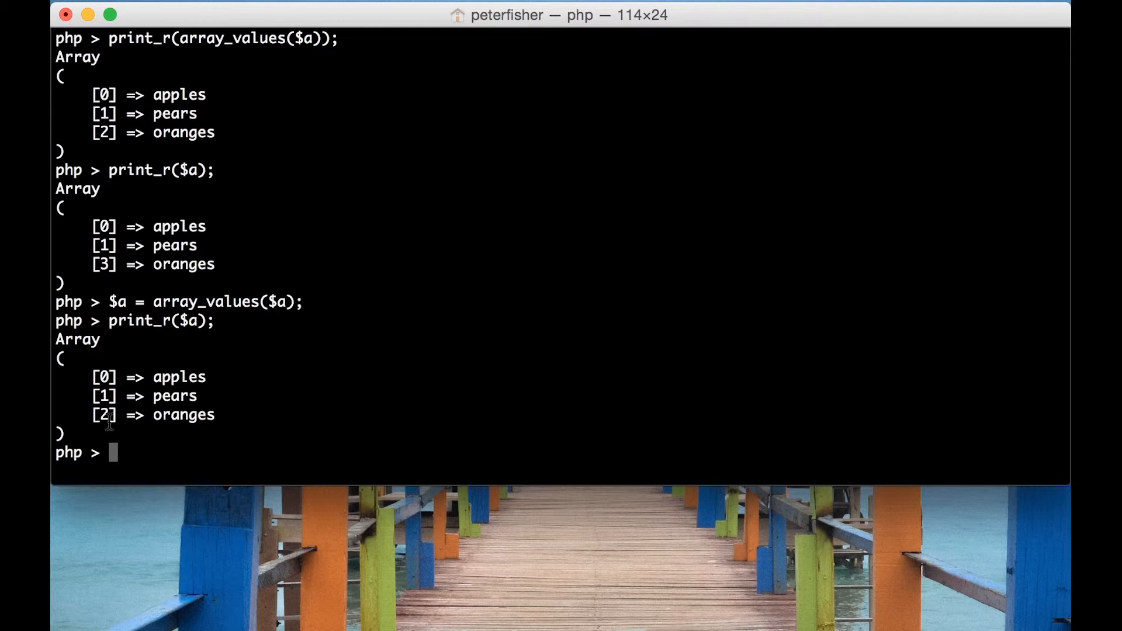
pyautogui.moveTo(56, 446)
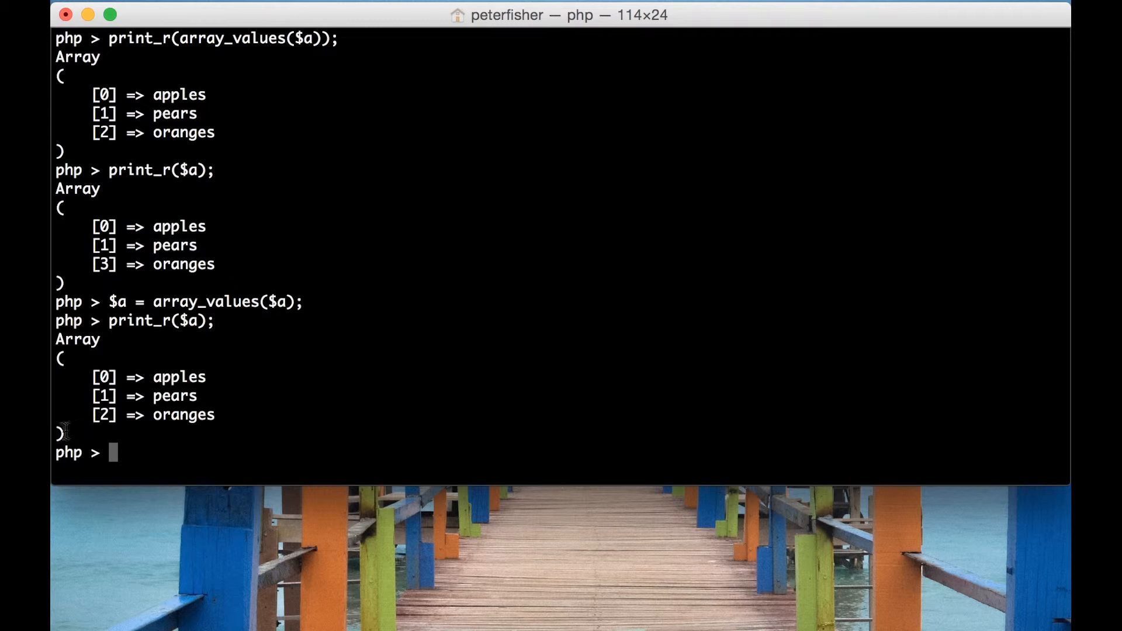
pyautogui.moveTo(154, 354)
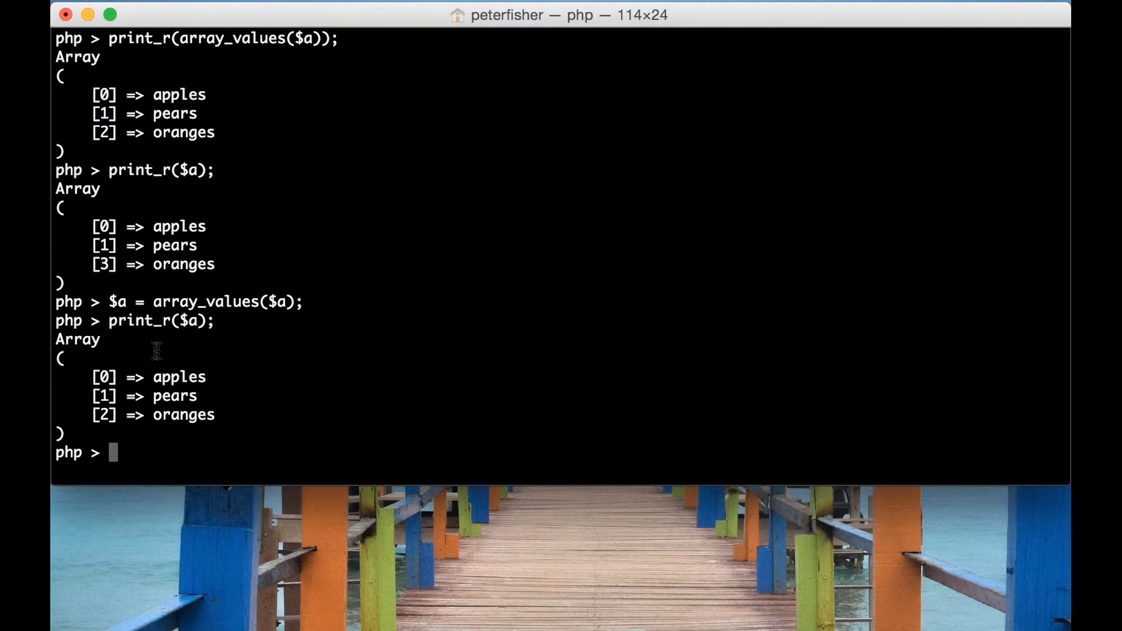
pyautogui.moveTo(295, 307)
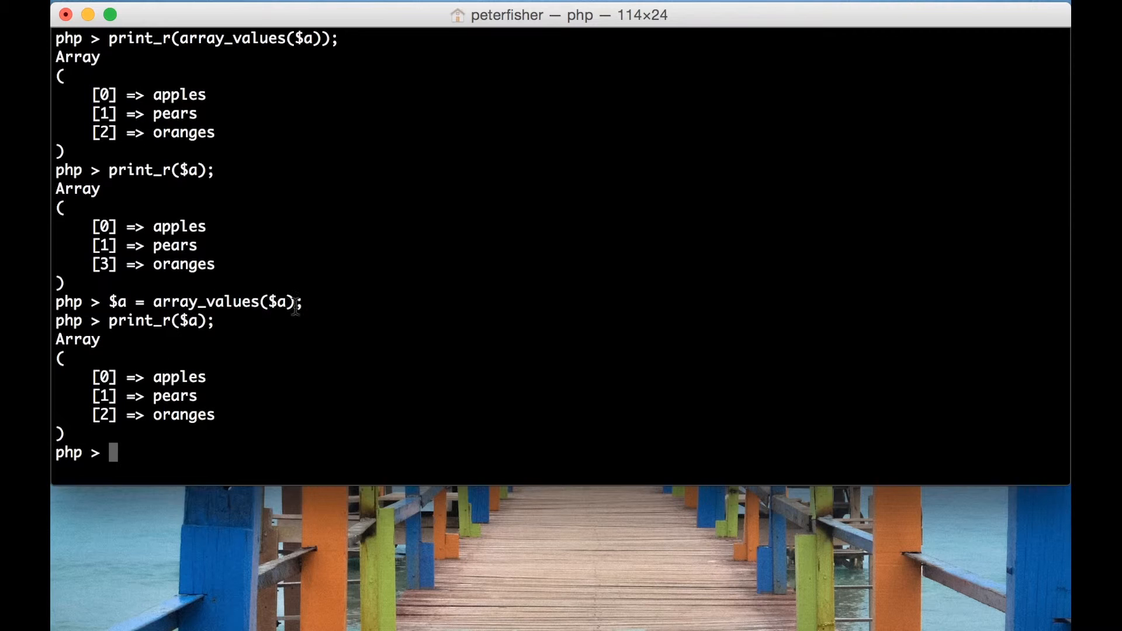
pyautogui.moveTo(355, 308)
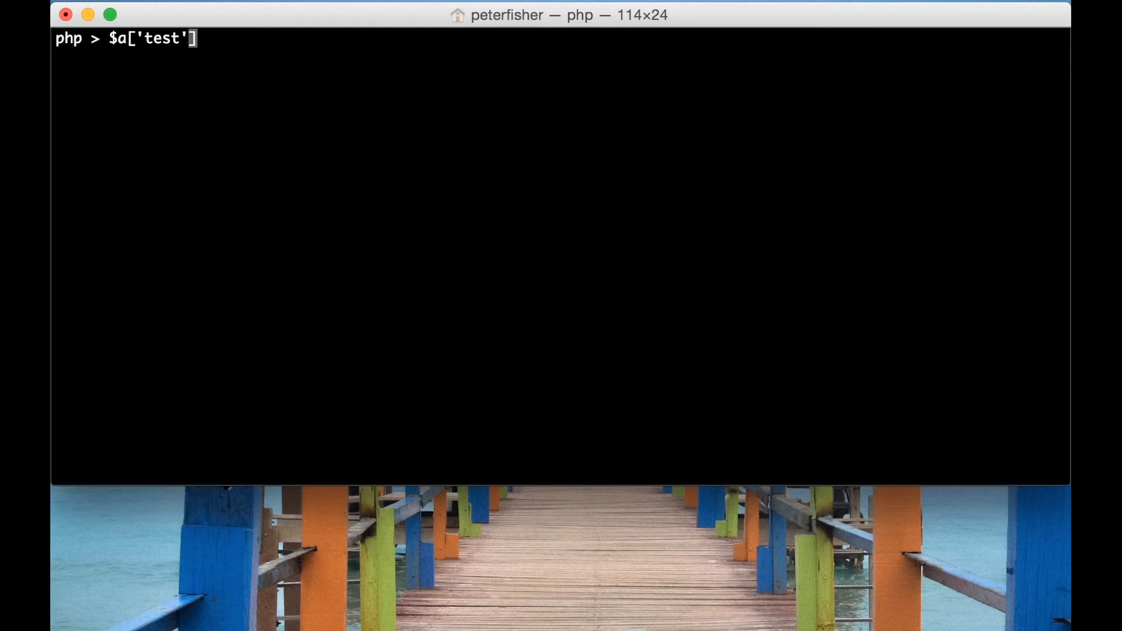
# Set $a['test'] = 'grapes' and print_r($a) showing the new 'test' entry
pyautogui.write("= '")
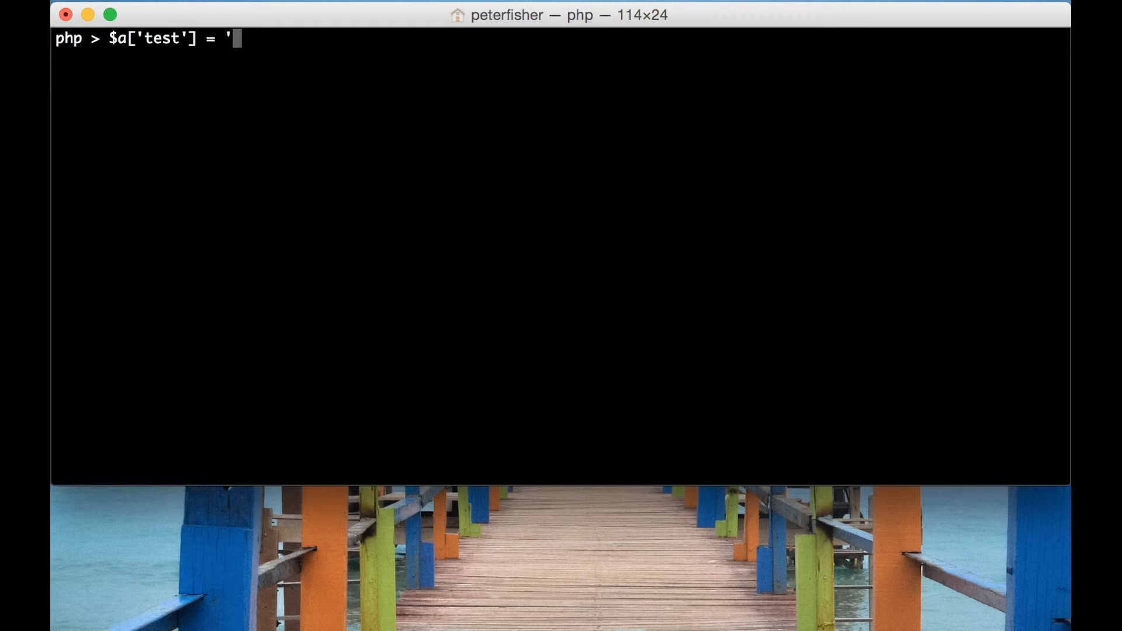
pyautogui.write("grapes';")
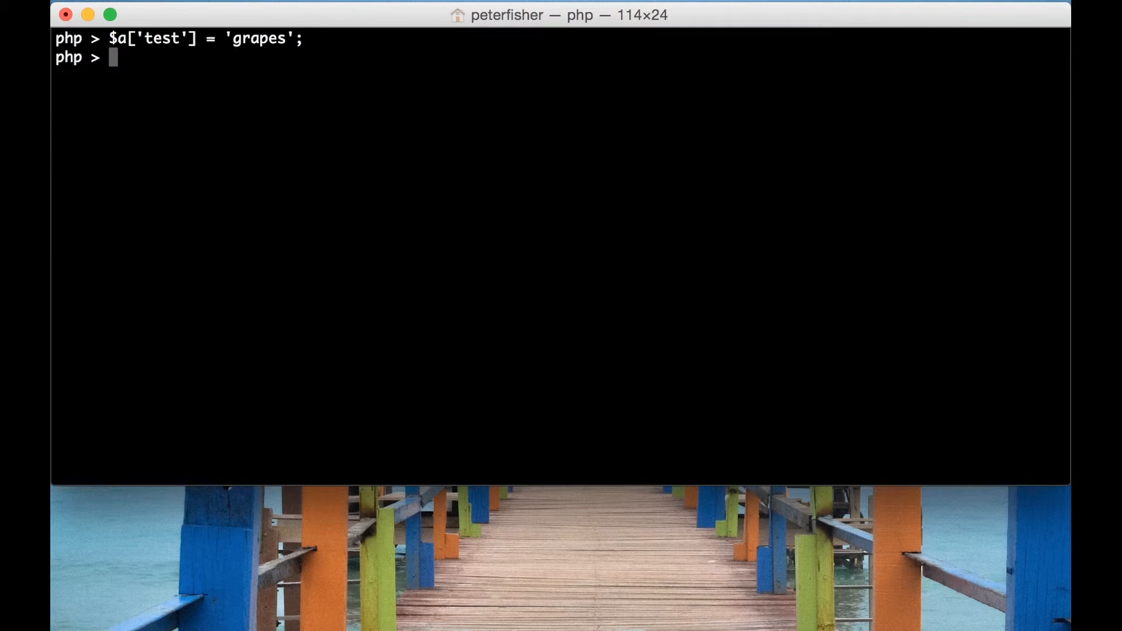
pyautogui.write('print_r()')
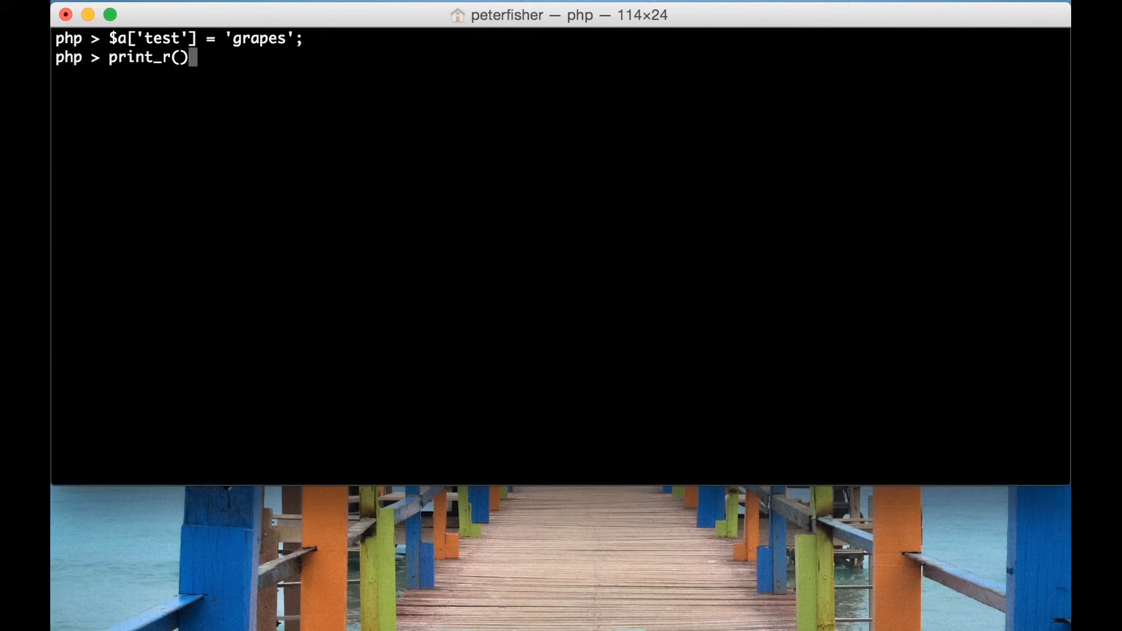
pyautogui.write(';')
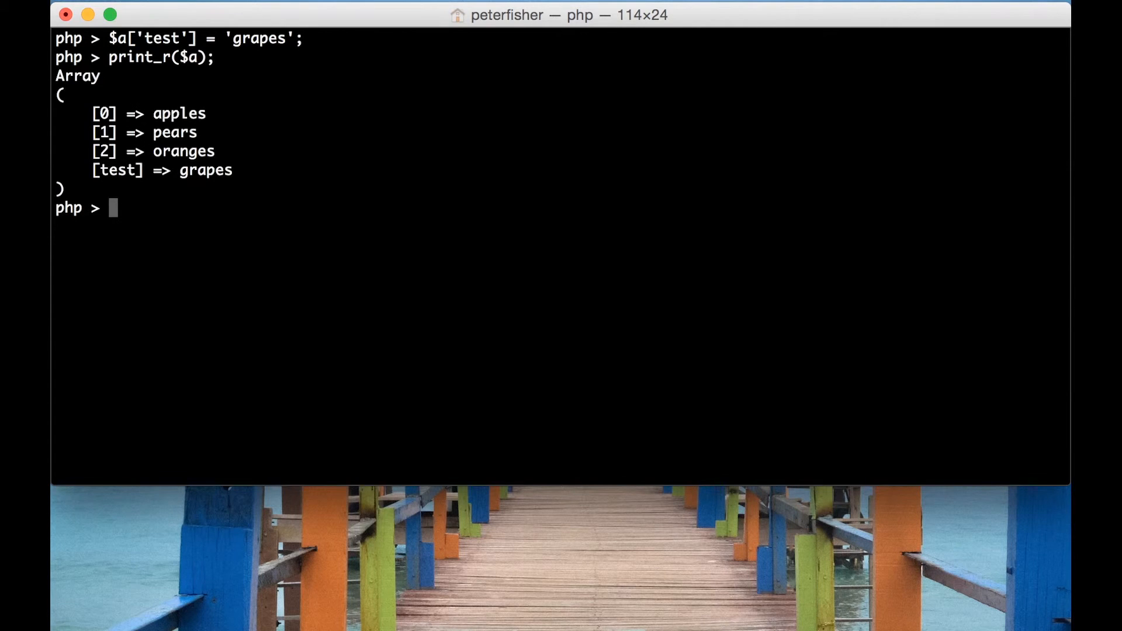
pyautogui.moveTo(123, 130)
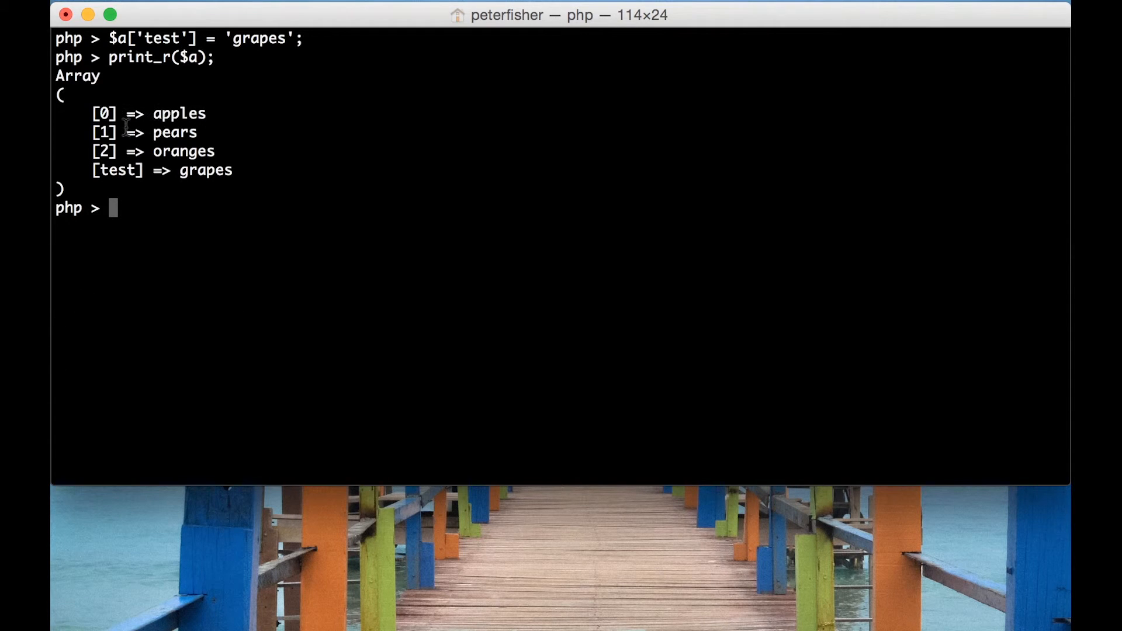
pyautogui.moveTo(185, 150)
pyautogui.write('print_r(array_values($a));')
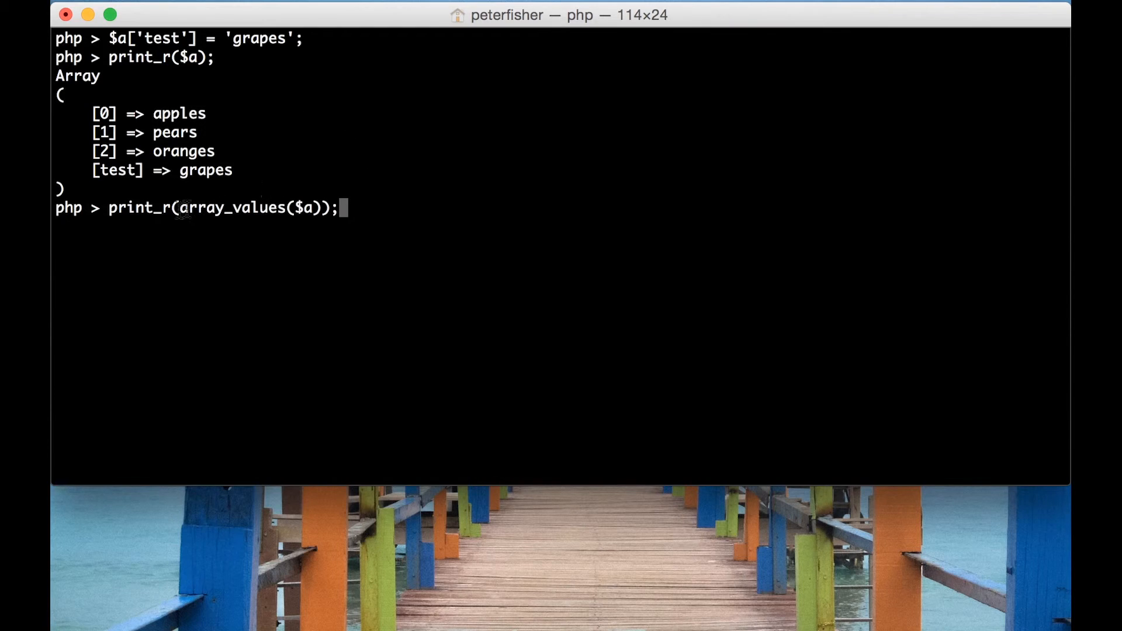
pyautogui.moveTo(220, 218)
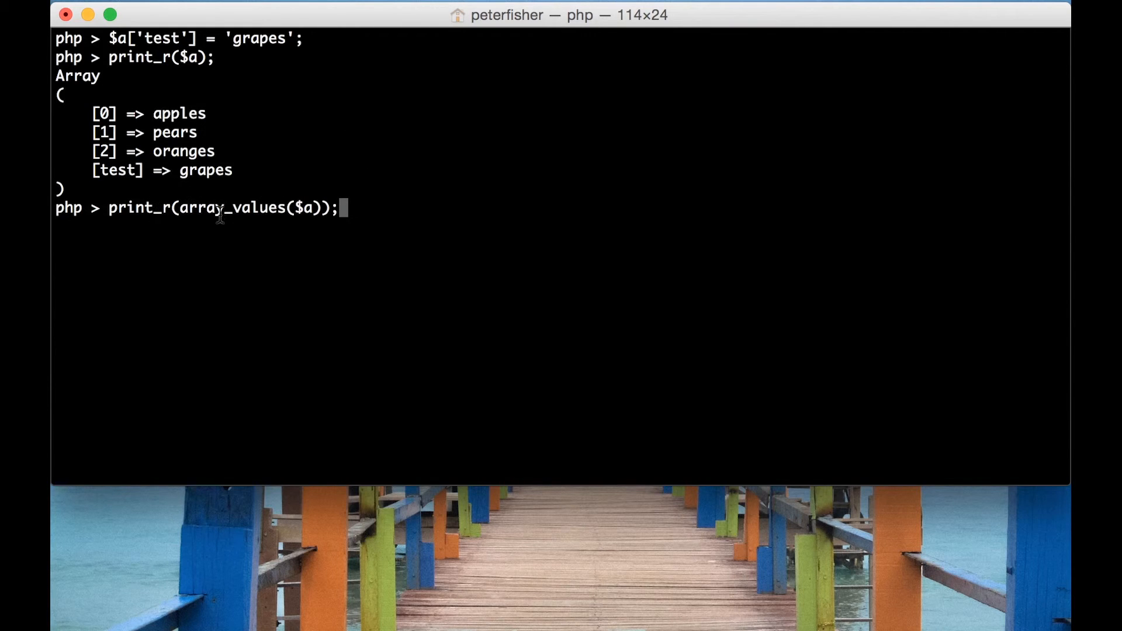
pyautogui.moveTo(318, 212)
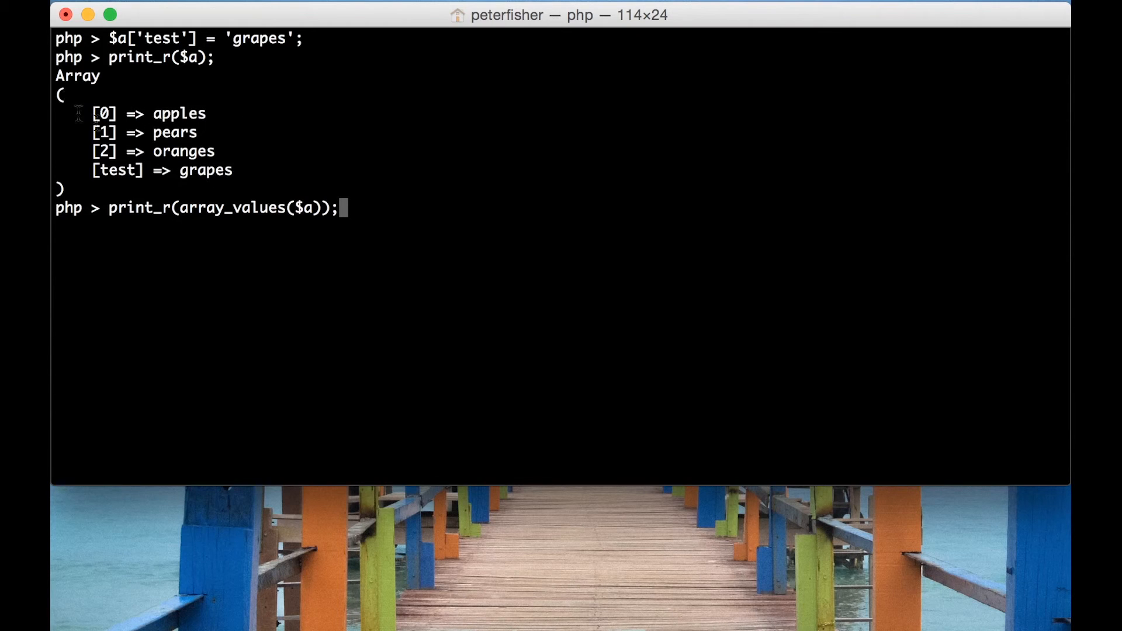
# Run print_r(array_values($a)) so grapes appears at numeric key 3 instead of 'test'
pyautogui.press('Enter')
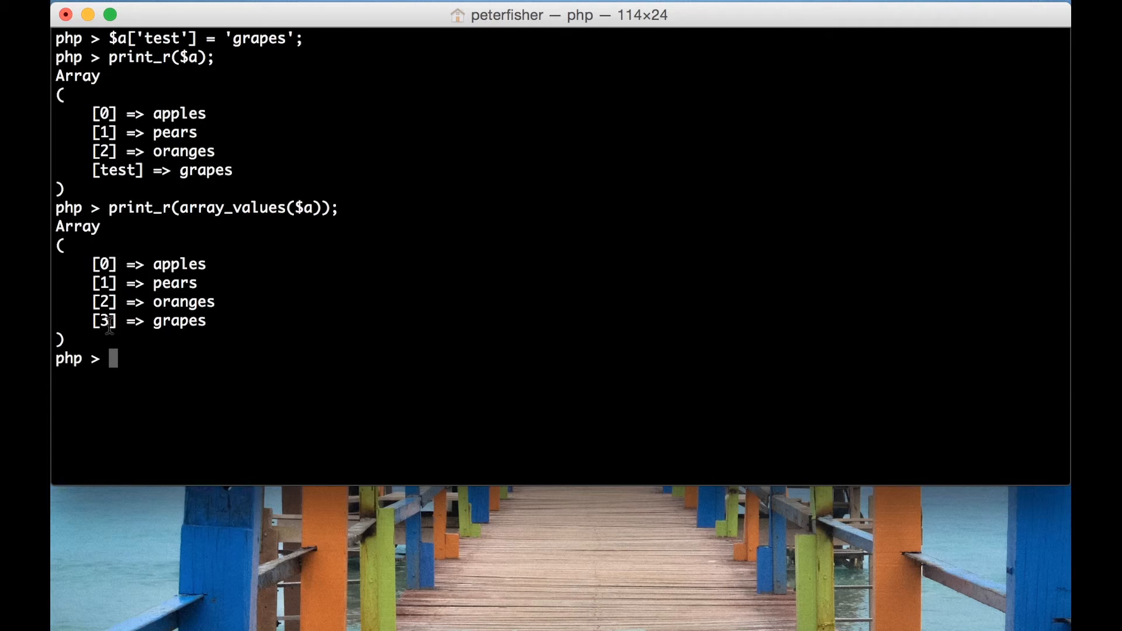
pyautogui.moveTo(362, 319)
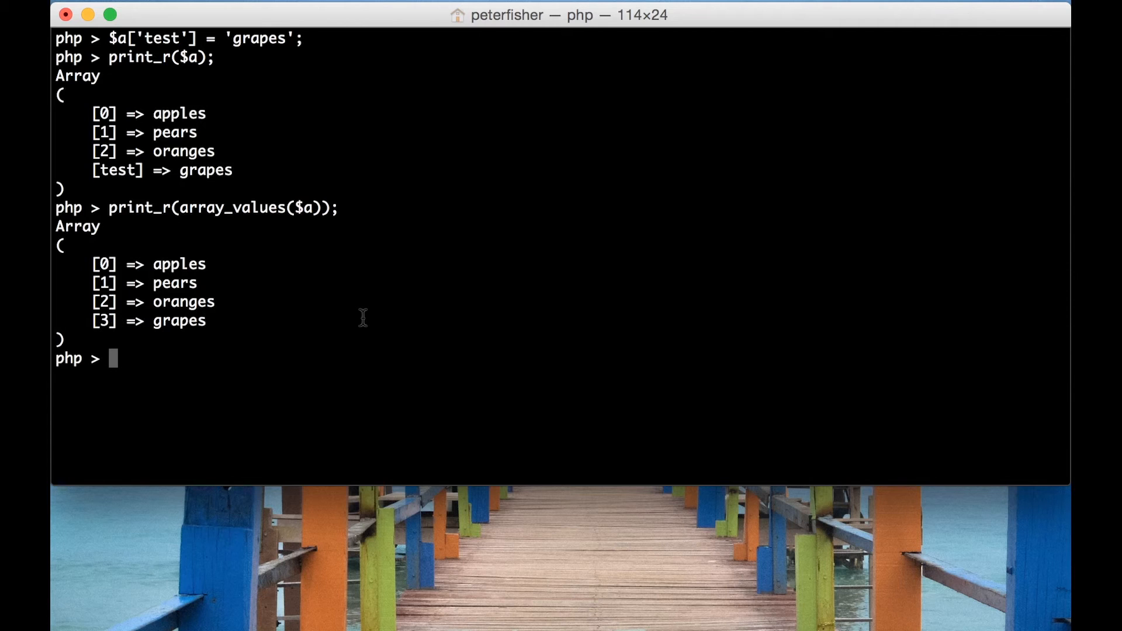
# Assign $a = array_values($a) and print_r($a), permanently placing grapes at key 3
pyautogui.write('print_r($a);')
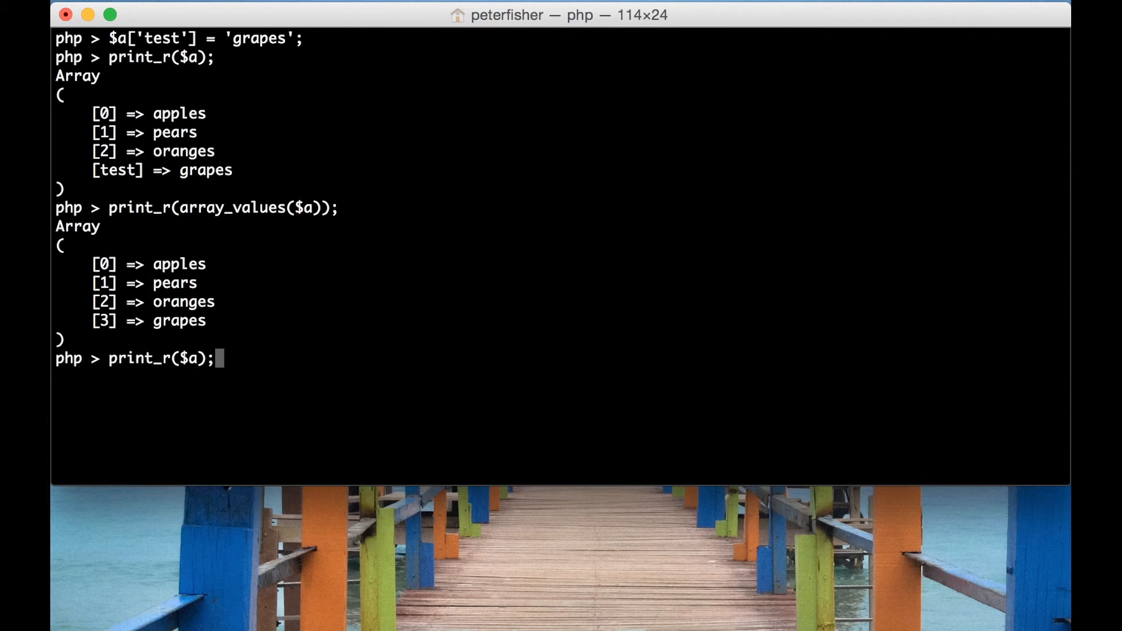
pyautogui.write('$a = array_values($a);')
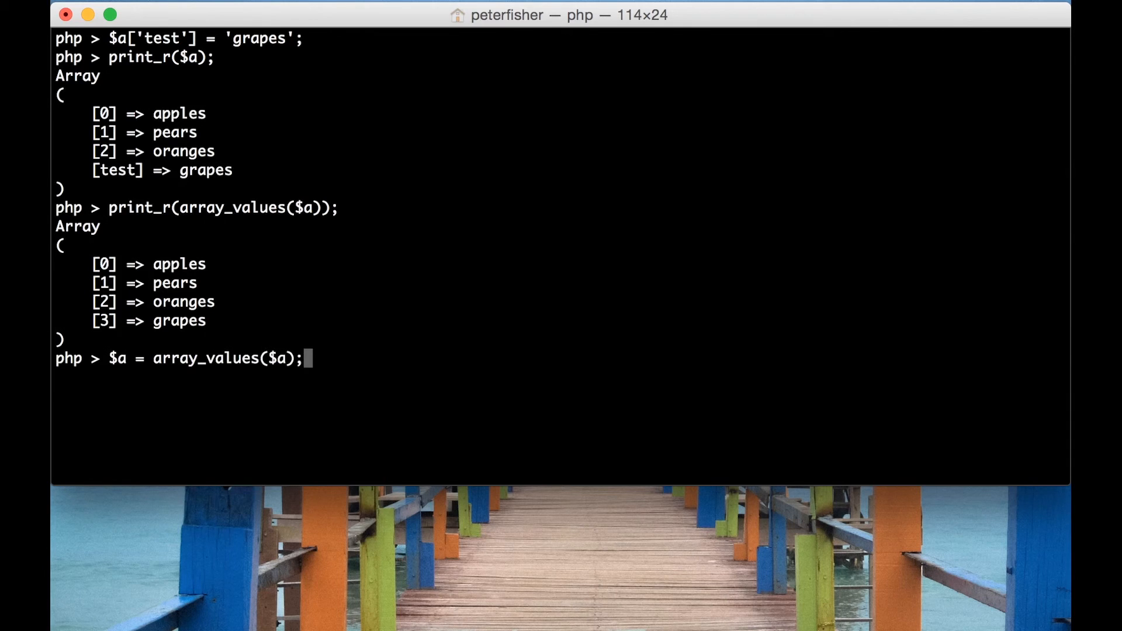
pyautogui.moveTo(289, 350)
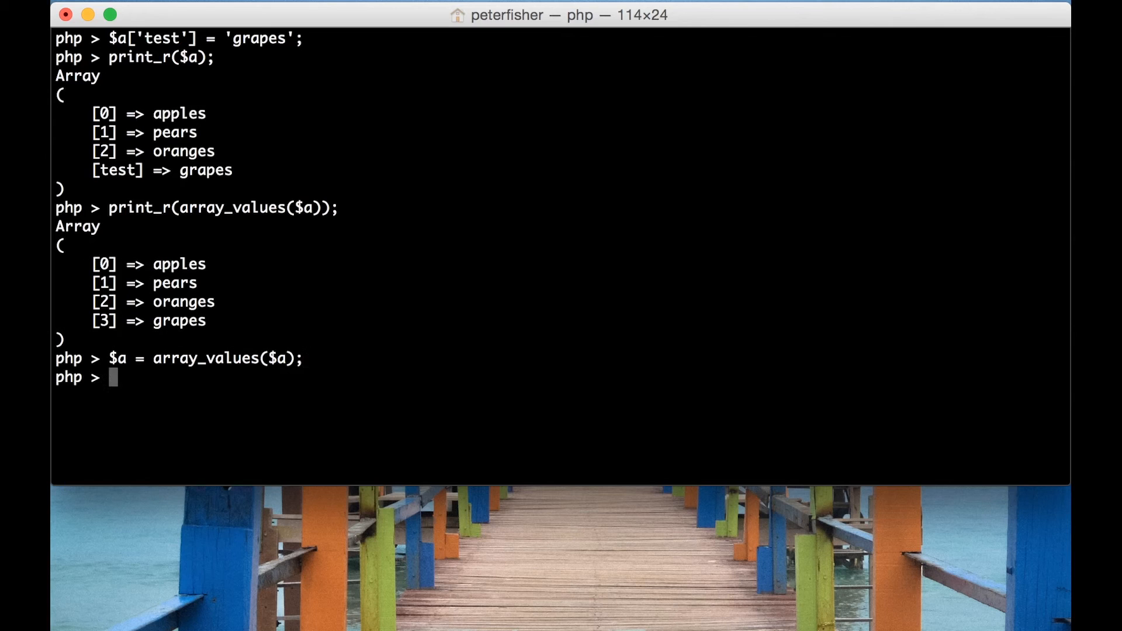
pyautogui.write('print_r($a);')
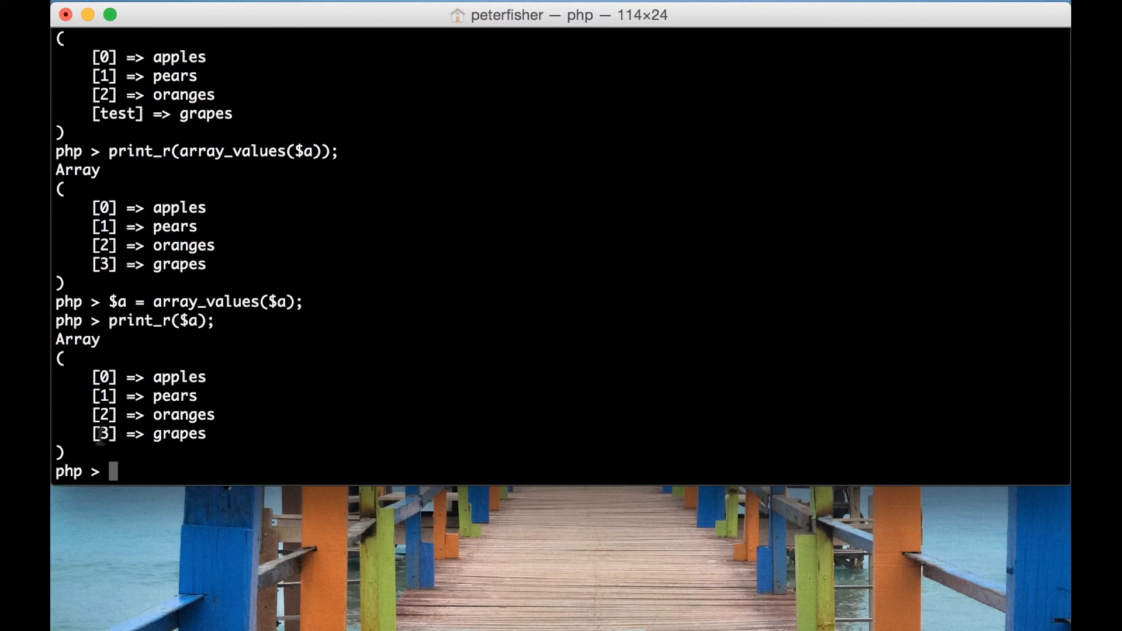
pyautogui.moveTo(251, 380)
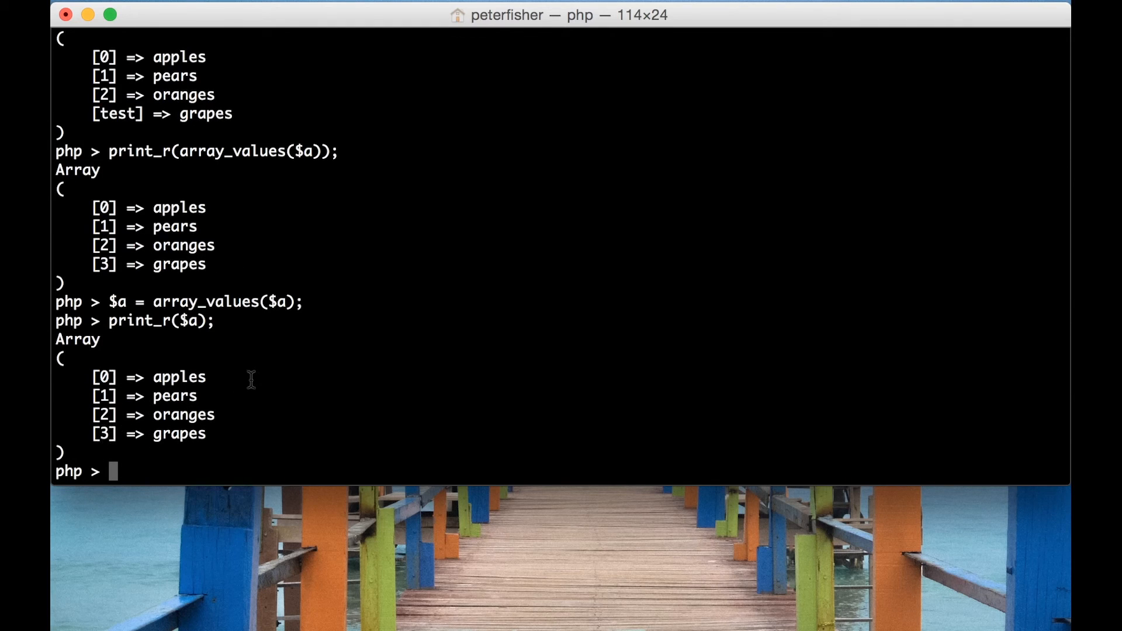